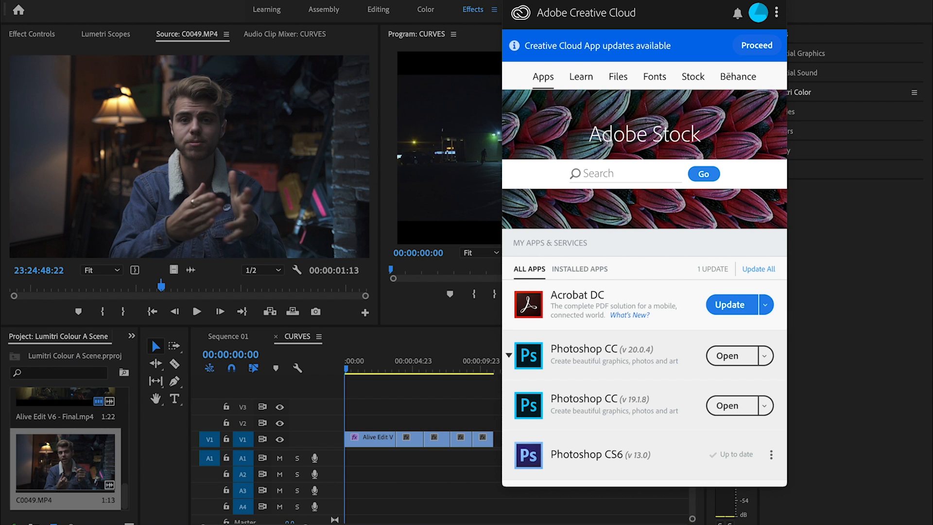
# Scroll the Creative Cloud Apps list down to the Premiere Pro CC 13.0.3 entries
pyautogui.scroll(-3)
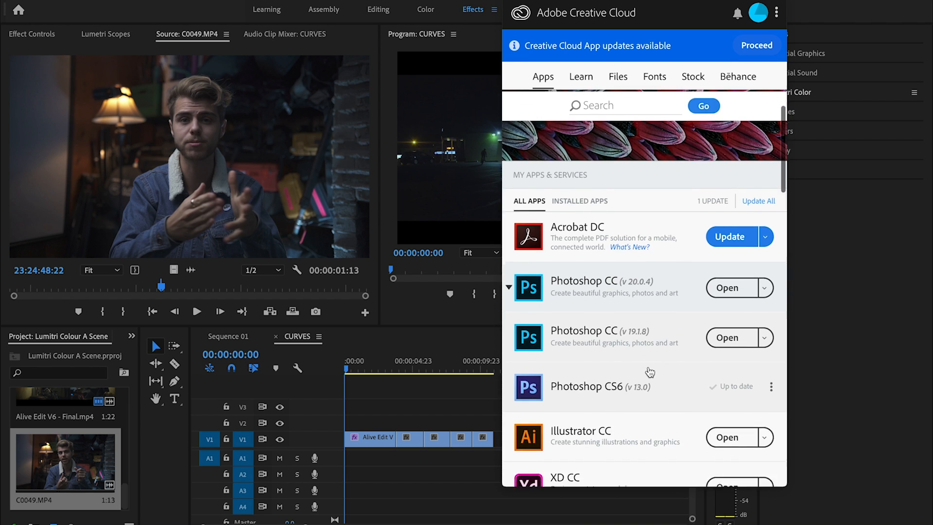
pyautogui.scroll(-3)
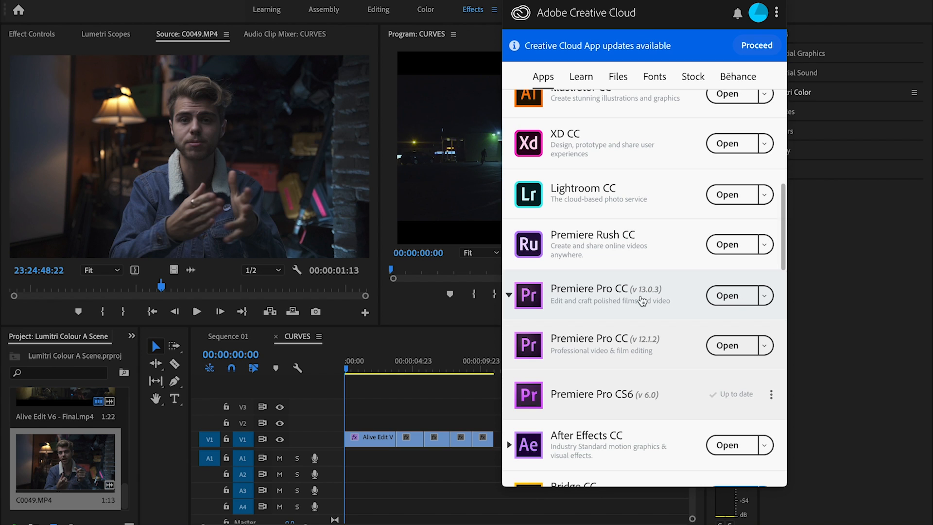
pyautogui.moveTo(652, 315)
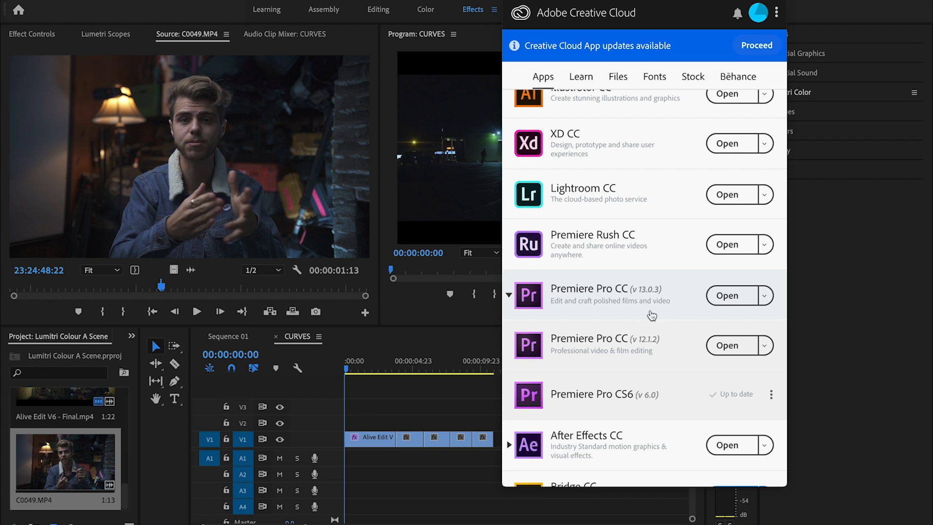
pyautogui.moveTo(398, 405)
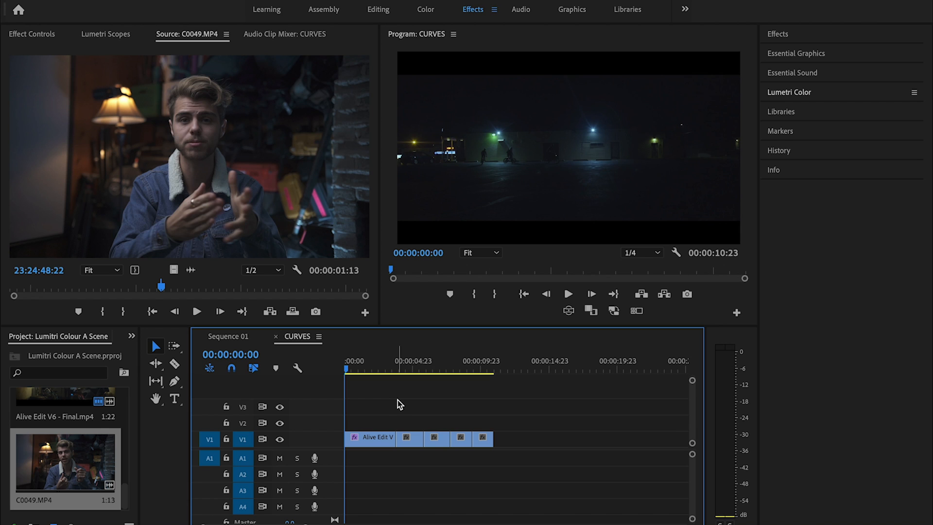
pyautogui.moveTo(811, 100)
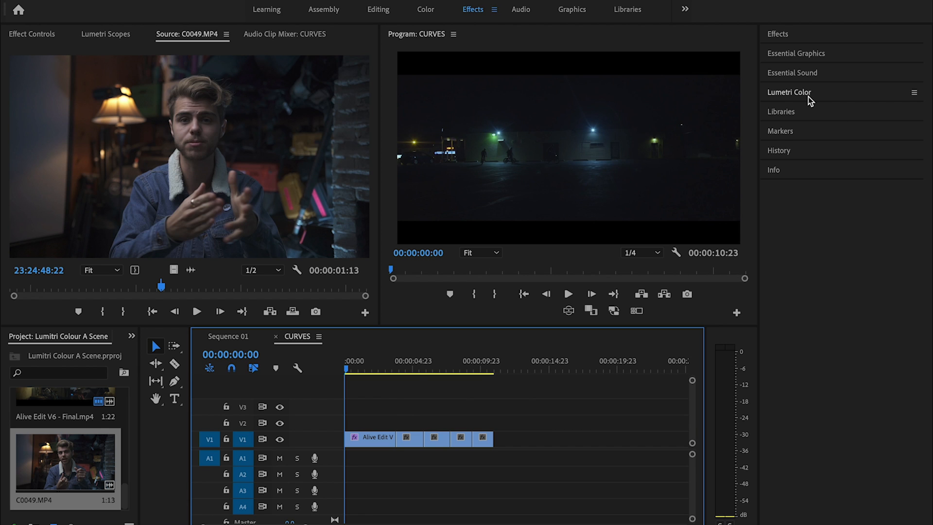
# Show the Lumetri Color panel scrolled to the RGB and Hue Saturation Curves
pyautogui.click(789, 92)
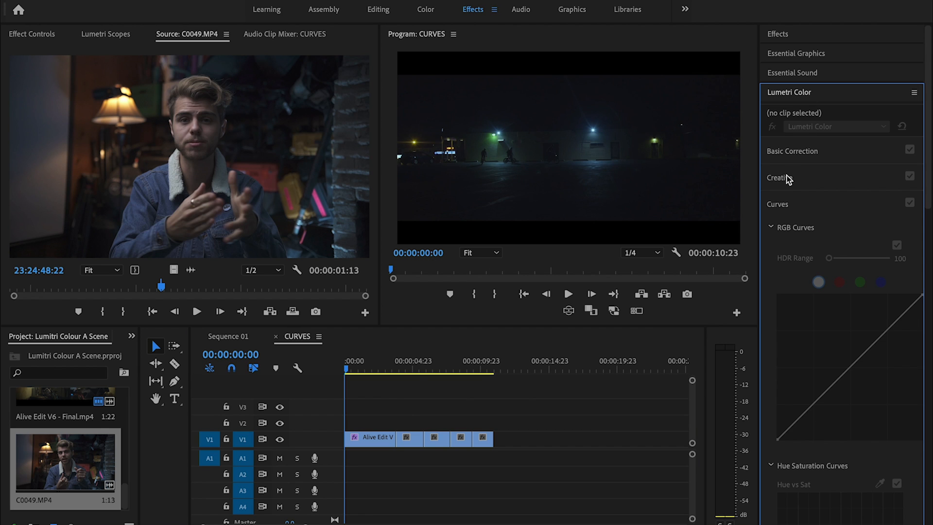
pyautogui.scroll(-3)
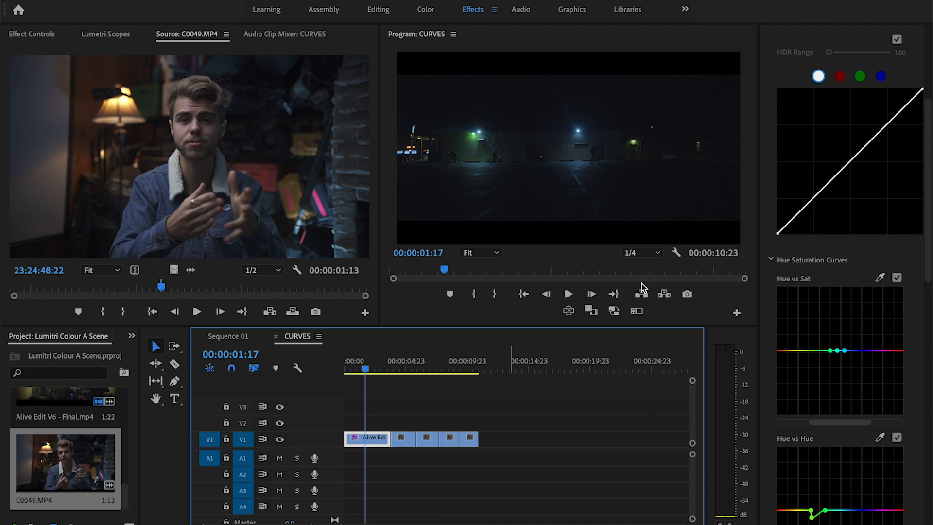
pyautogui.moveTo(539, 151)
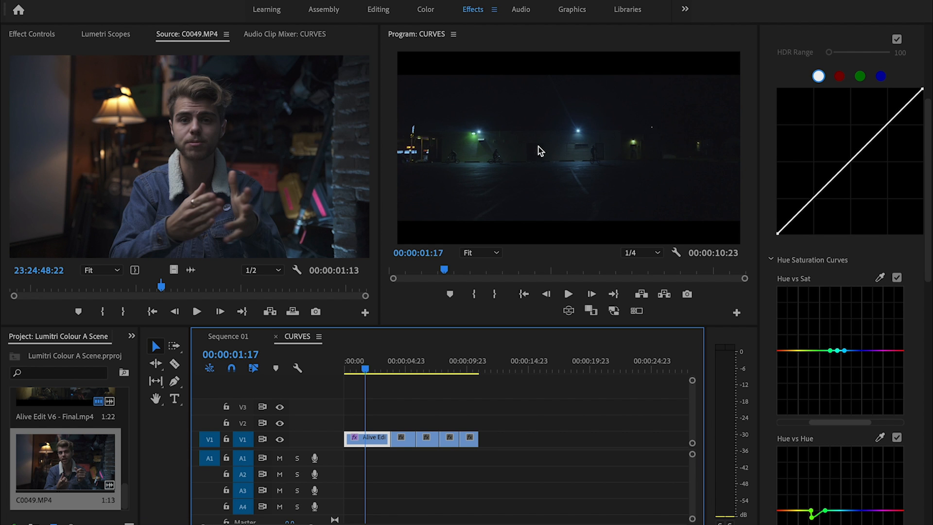
pyautogui.moveTo(500, 161)
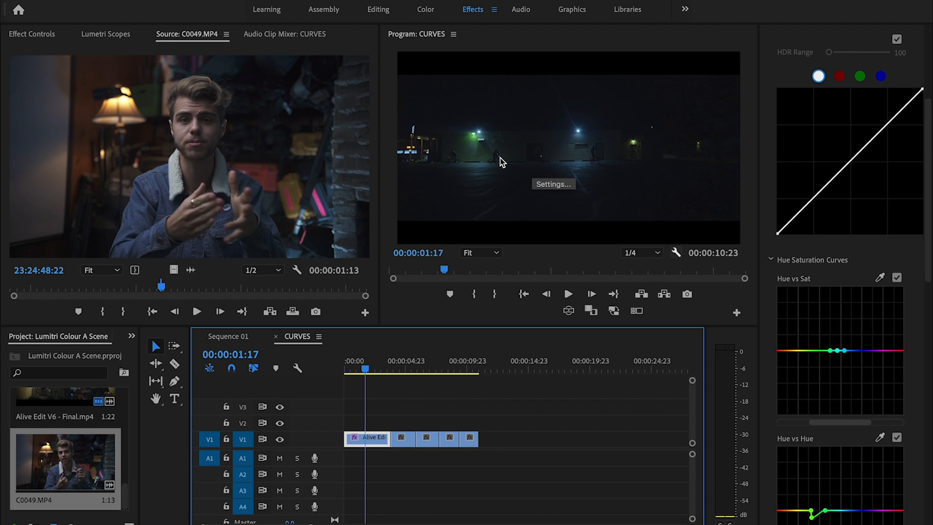
pyautogui.moveTo(604, 172)
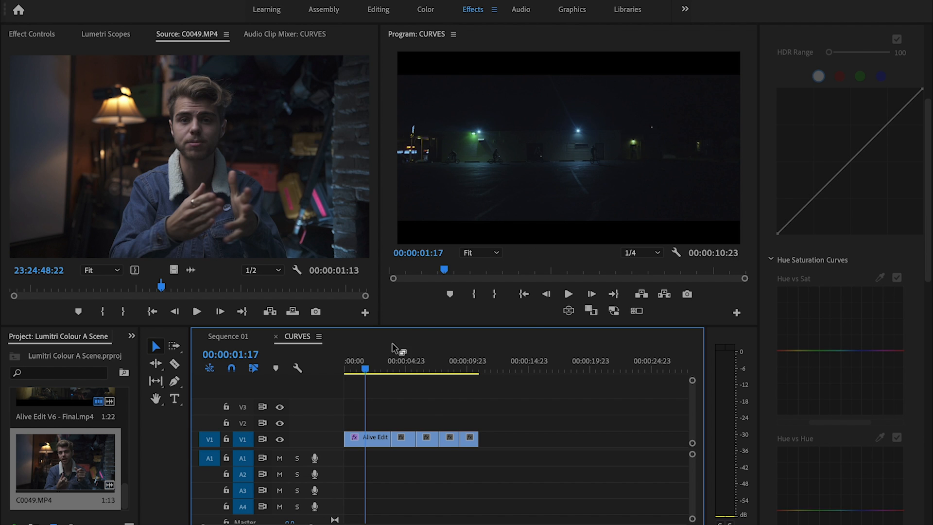
# Scrub through the fireworks shot and jump to the beanie talk-to-camera shot at 00:00:08:06
pyautogui.click(411, 368)
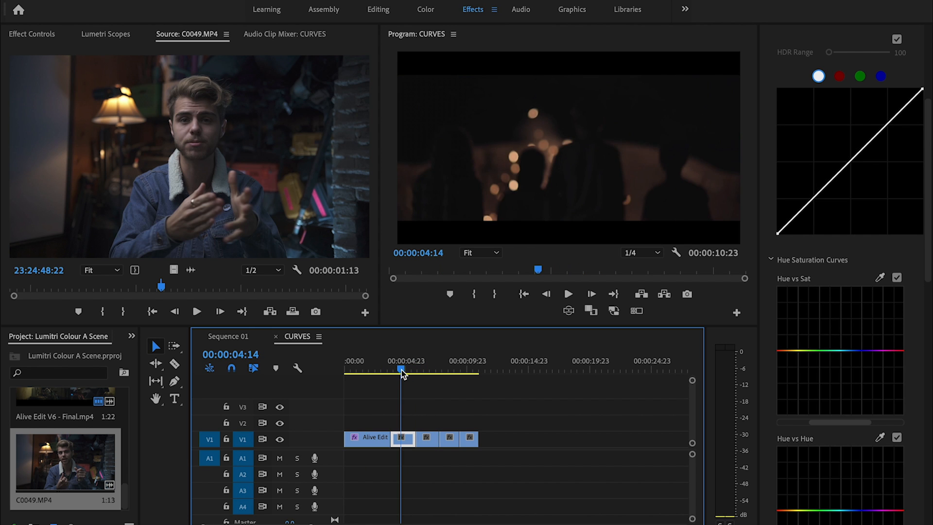
pyautogui.click(567, 294)
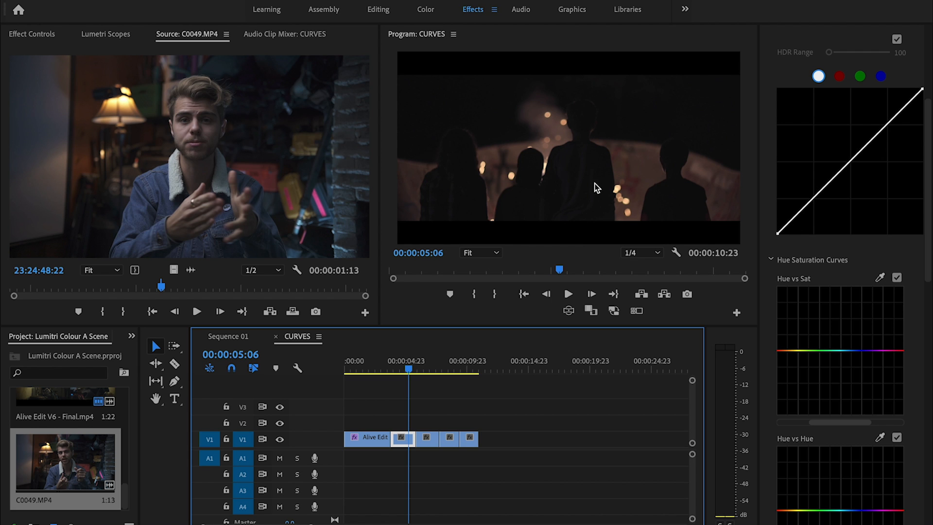
pyautogui.moveTo(494, 200)
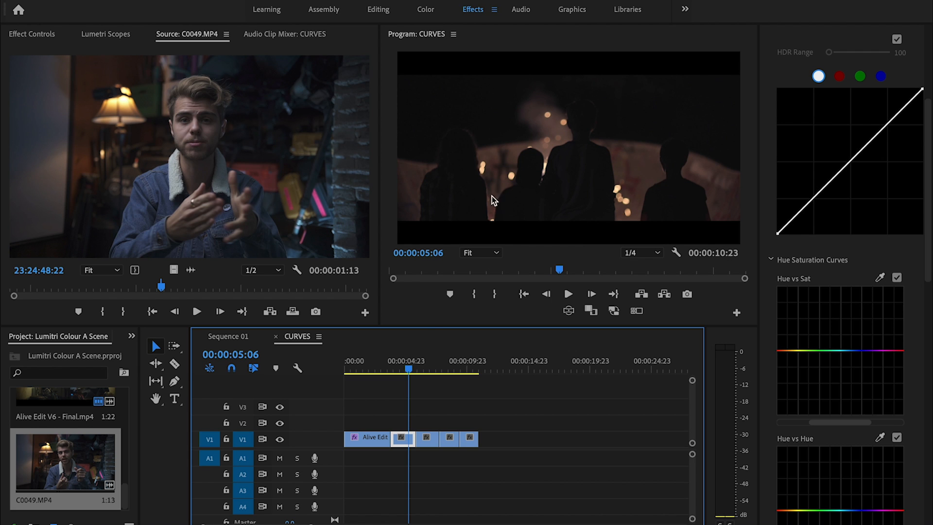
pyautogui.click(446, 369)
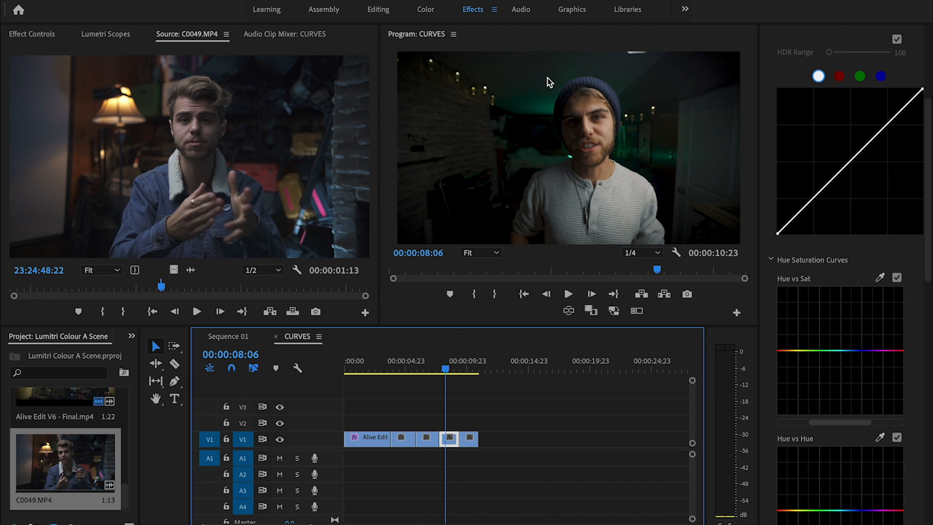
pyautogui.moveTo(524, 183)
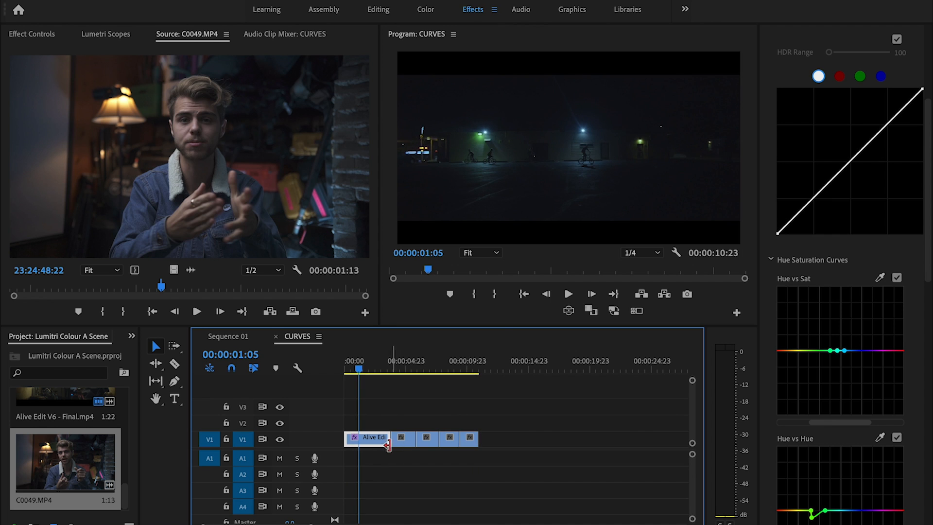
pyautogui.moveTo(542, 133)
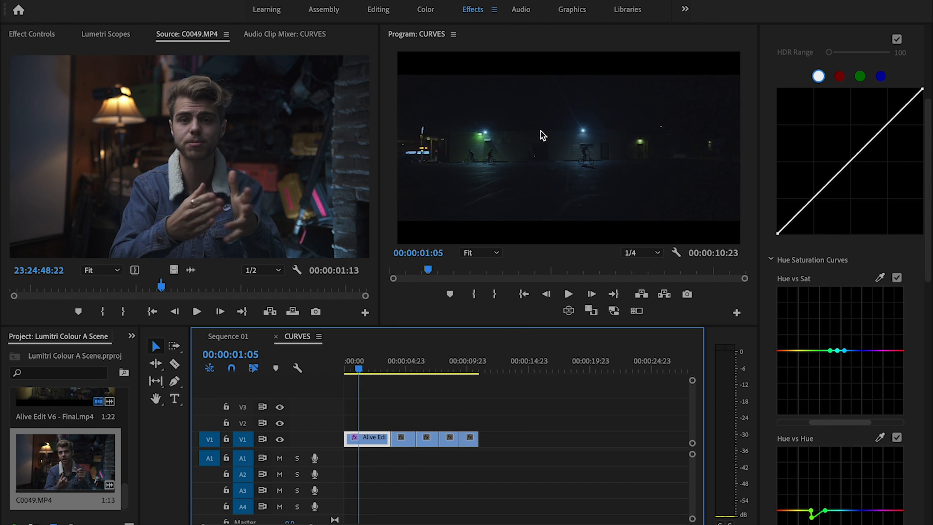
pyautogui.moveTo(671, 182)
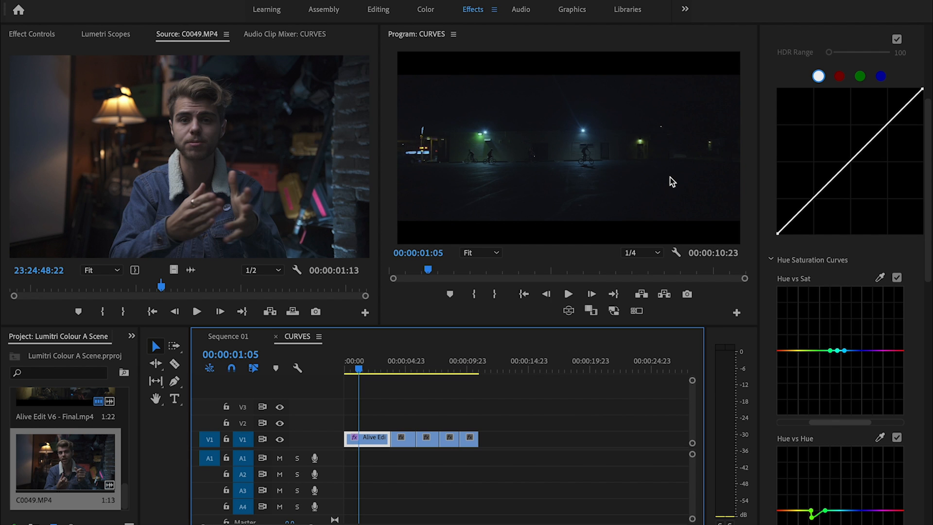
# Undo the earlier curve edits on the night parking-lot clip and show its flat hue curves
pyautogui.press('ctrl+s')
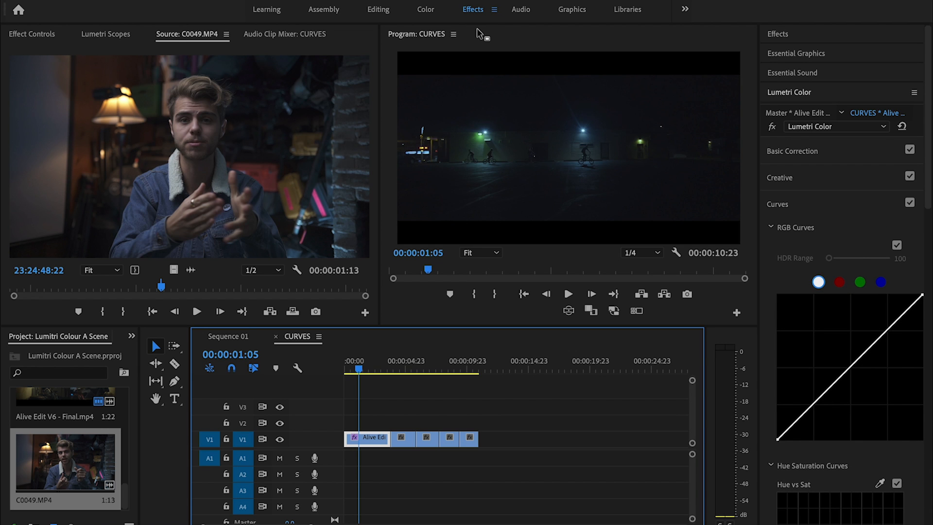
pyautogui.moveTo(791, 37)
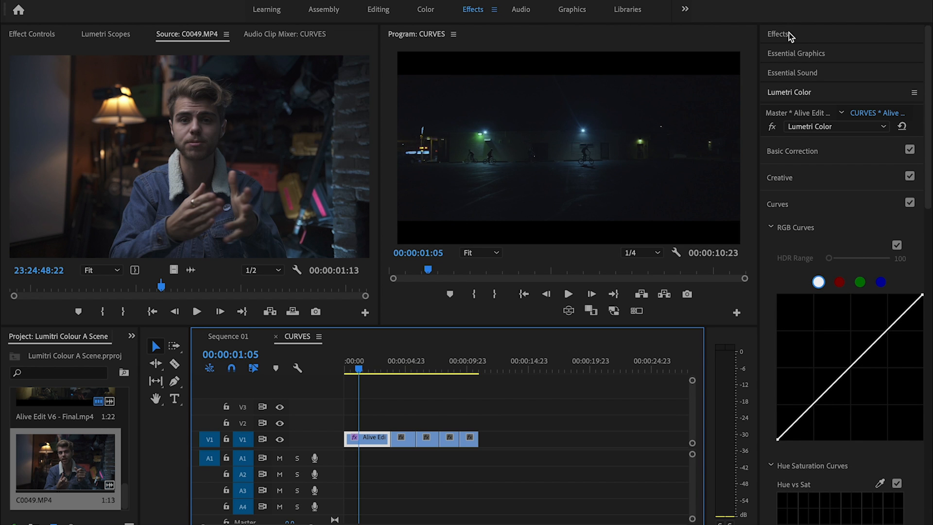
pyautogui.moveTo(801, 56)
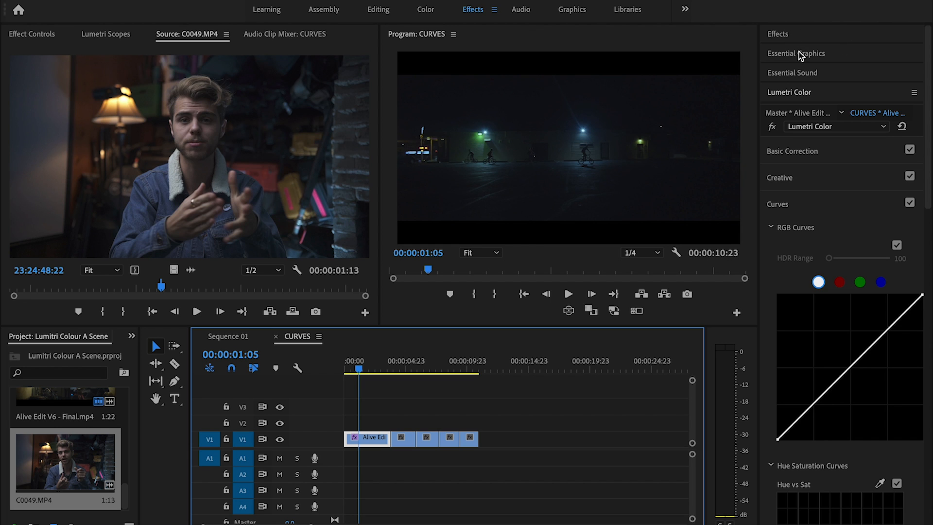
pyautogui.moveTo(818, 96)
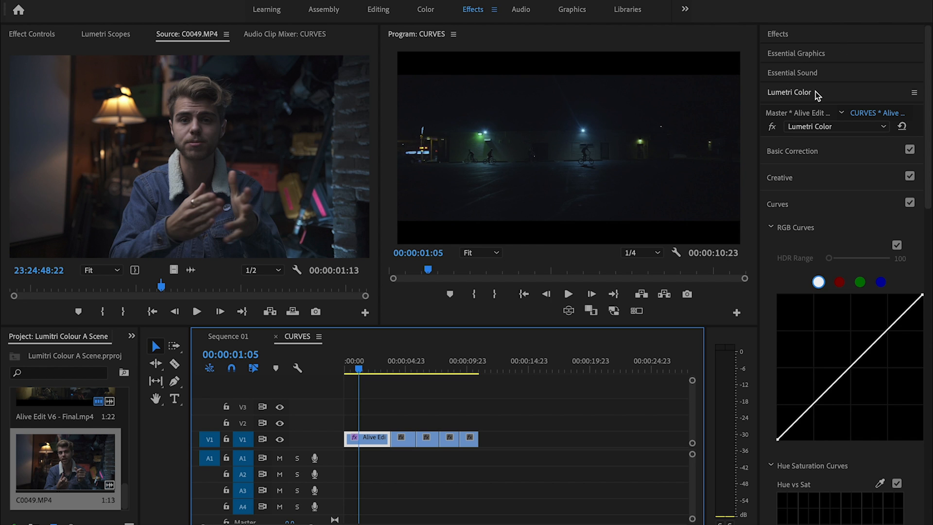
pyautogui.moveTo(785, 111)
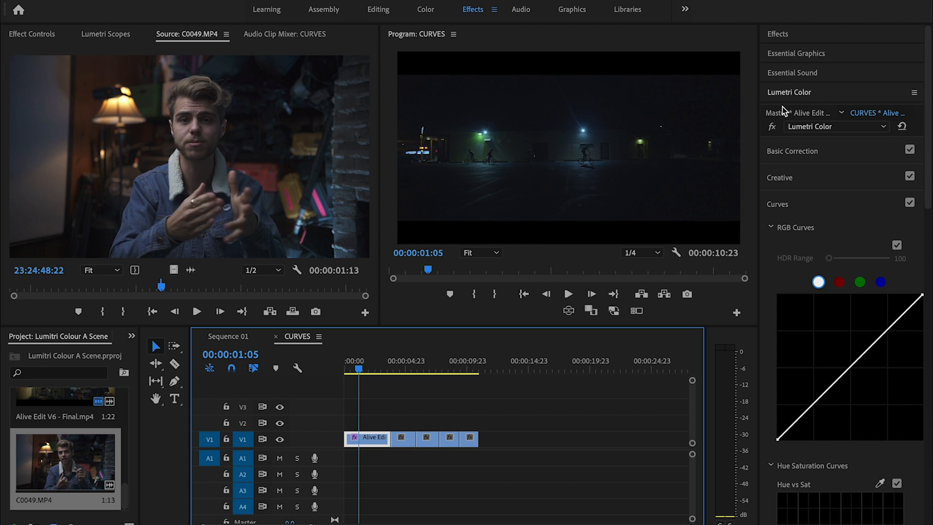
pyautogui.scroll(-3)
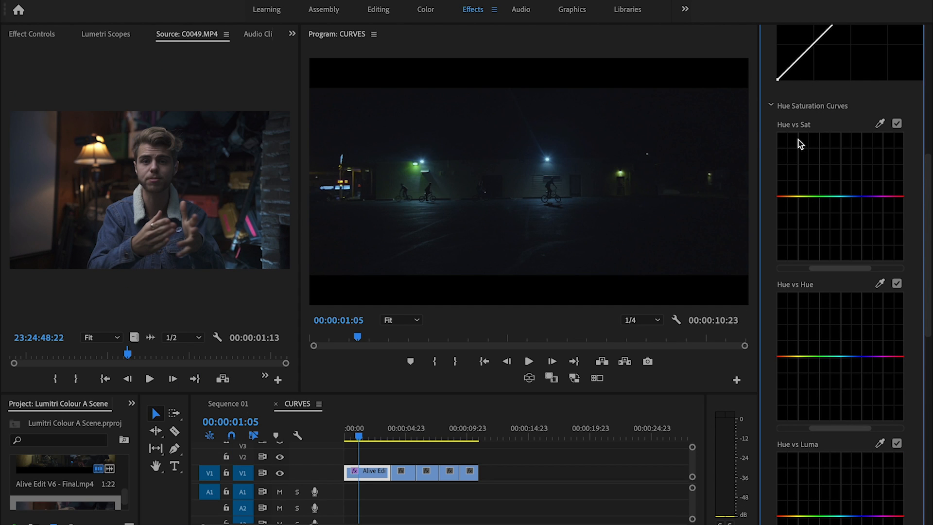
pyautogui.moveTo(814, 135)
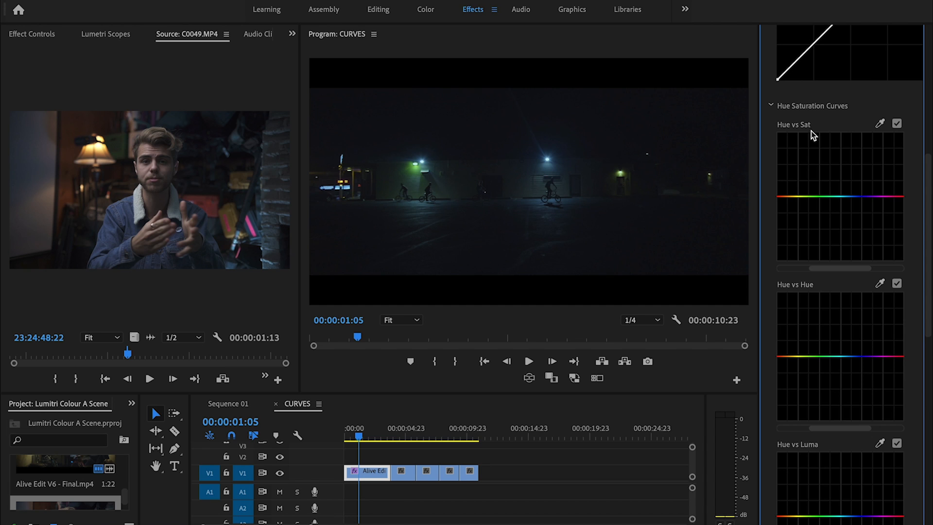
pyautogui.moveTo(833, 224)
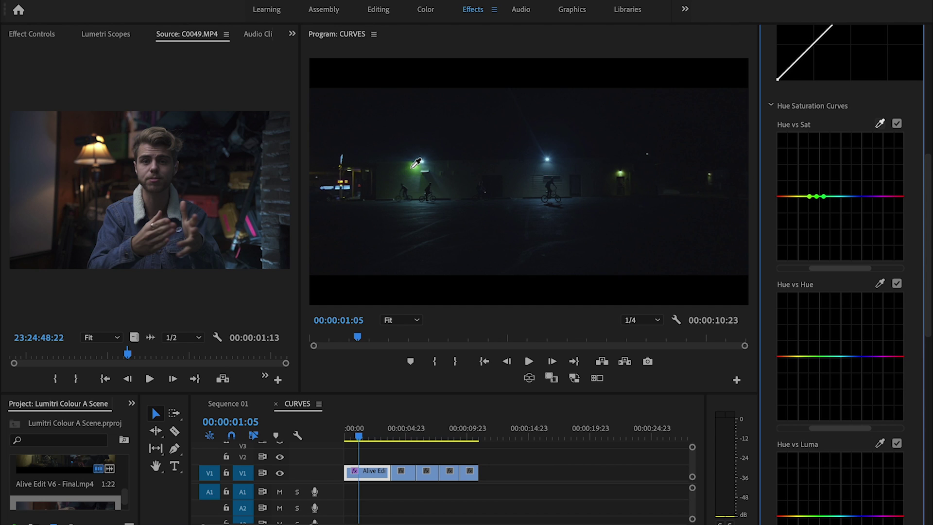
pyautogui.moveTo(683, 188)
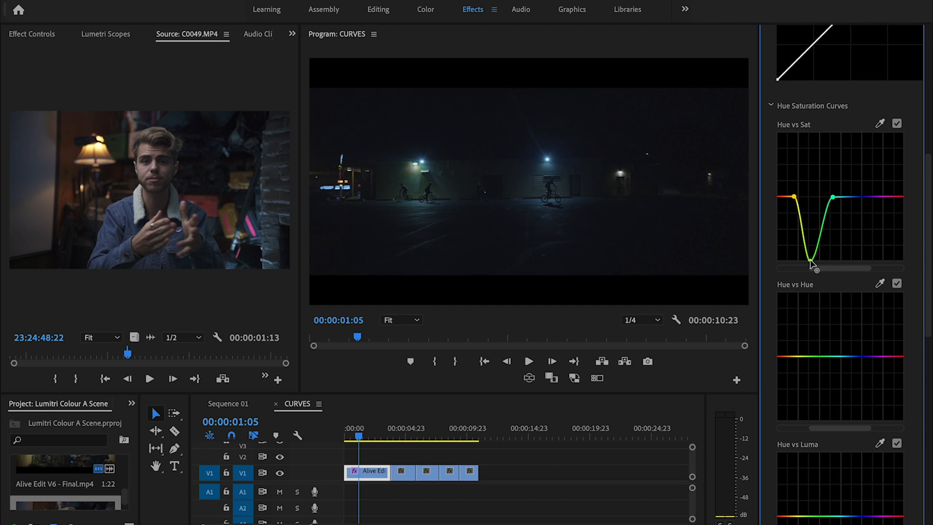
pyautogui.moveTo(506, 198)
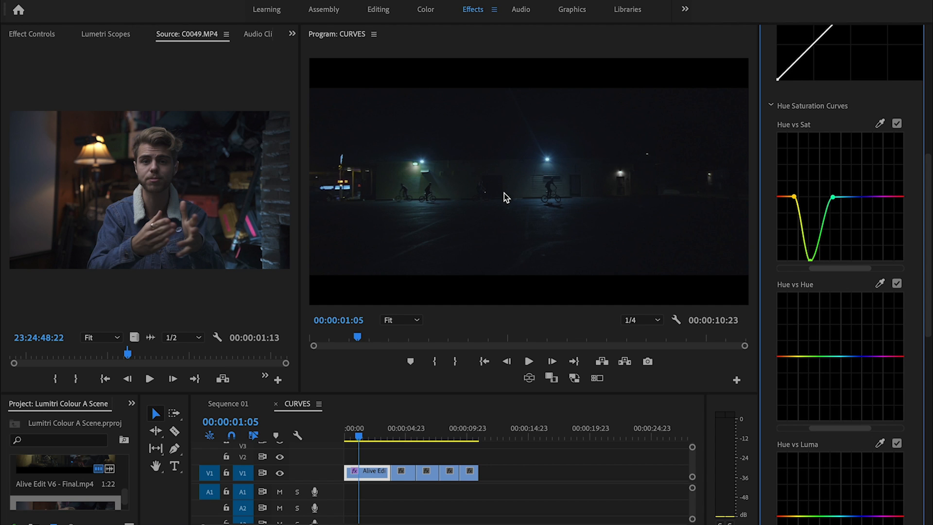
# Undo the green desaturation on the night parking-lot shot to compare the streetlight glow
pyautogui.press('ctrl+s')
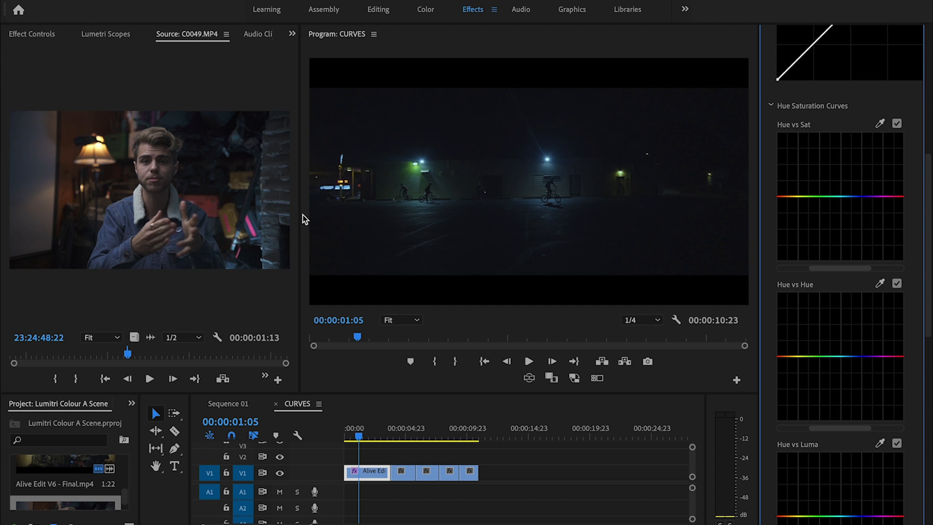
pyautogui.moveTo(345, 188)
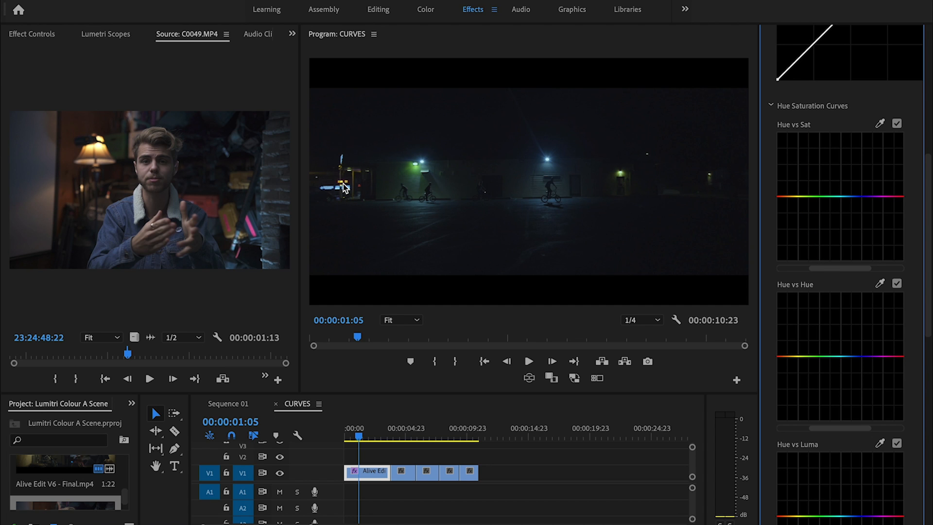
pyautogui.moveTo(350, 185)
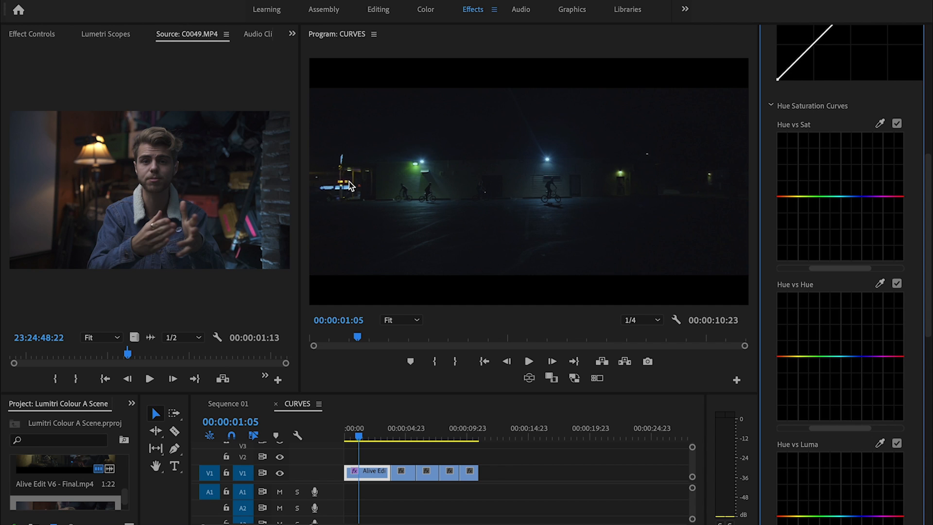
pyautogui.moveTo(850, 167)
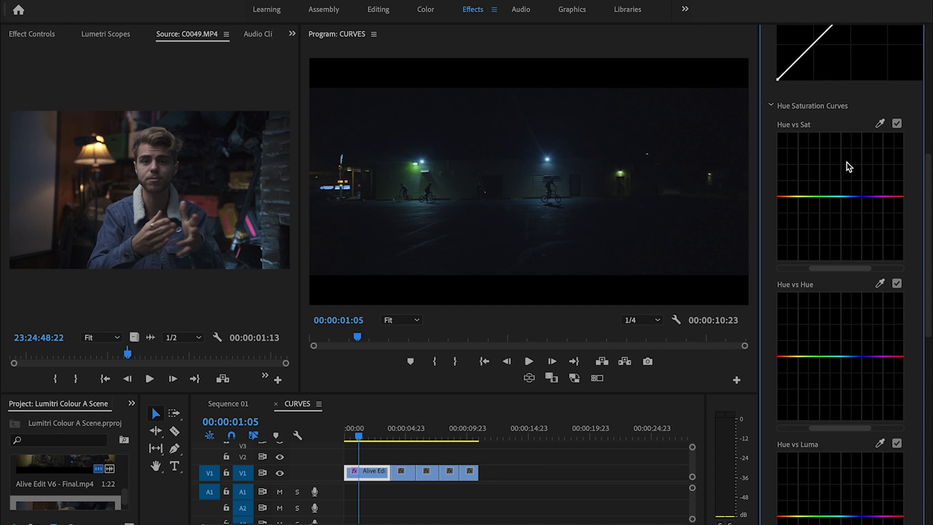
pyautogui.moveTo(616, 157)
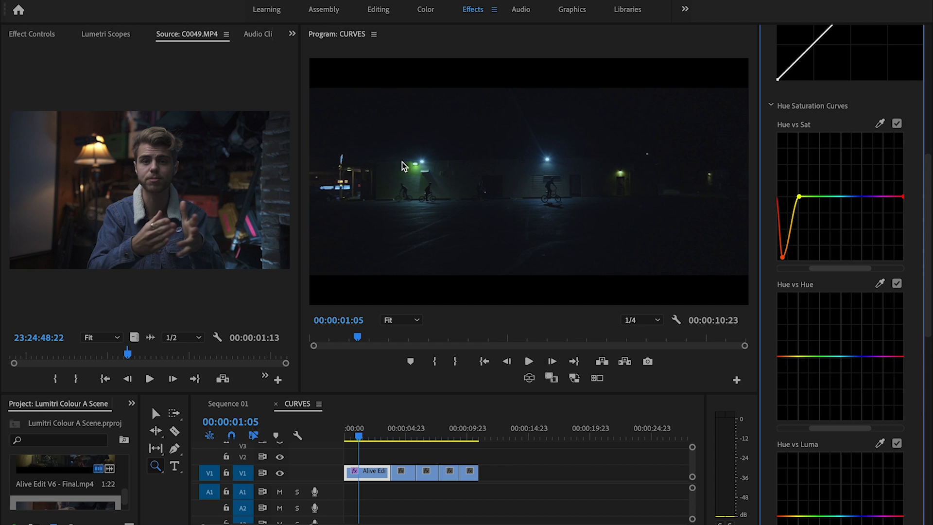
pyautogui.moveTo(300, 155)
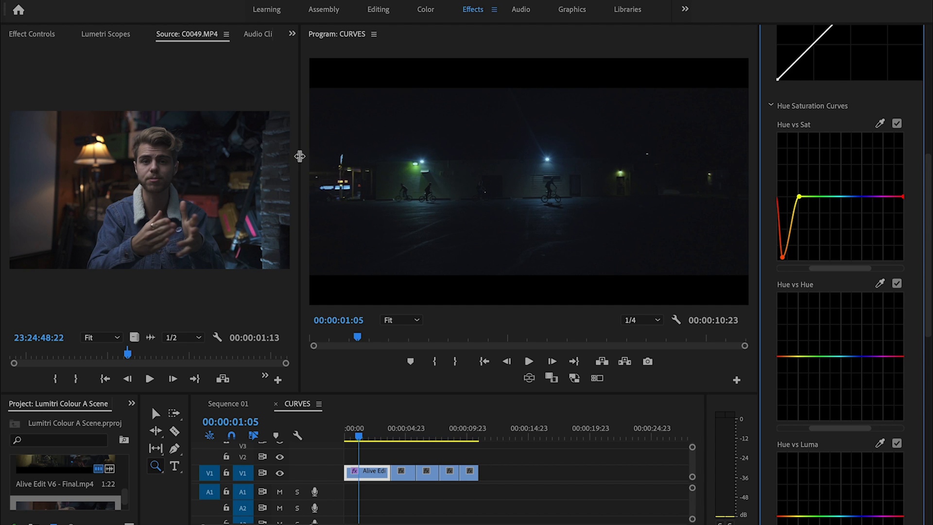
pyautogui.moveTo(623, 409)
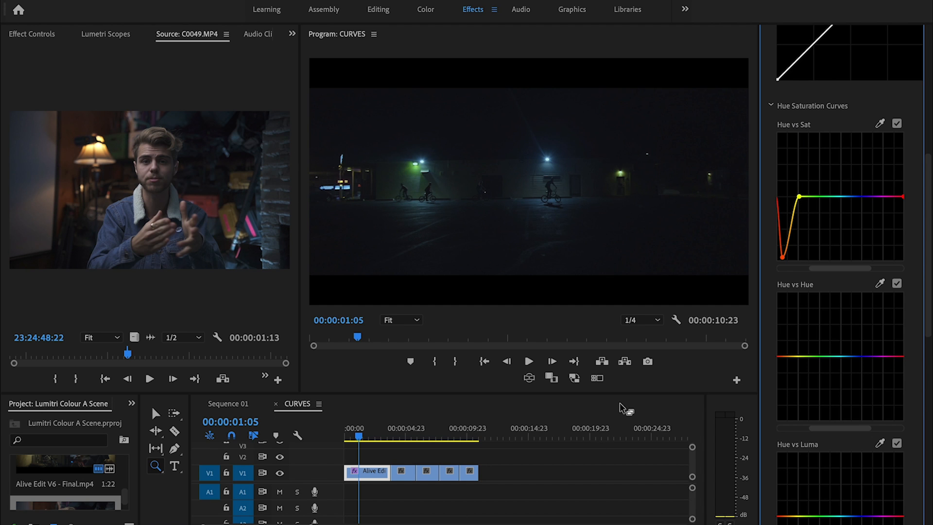
pyautogui.moveTo(462, 233)
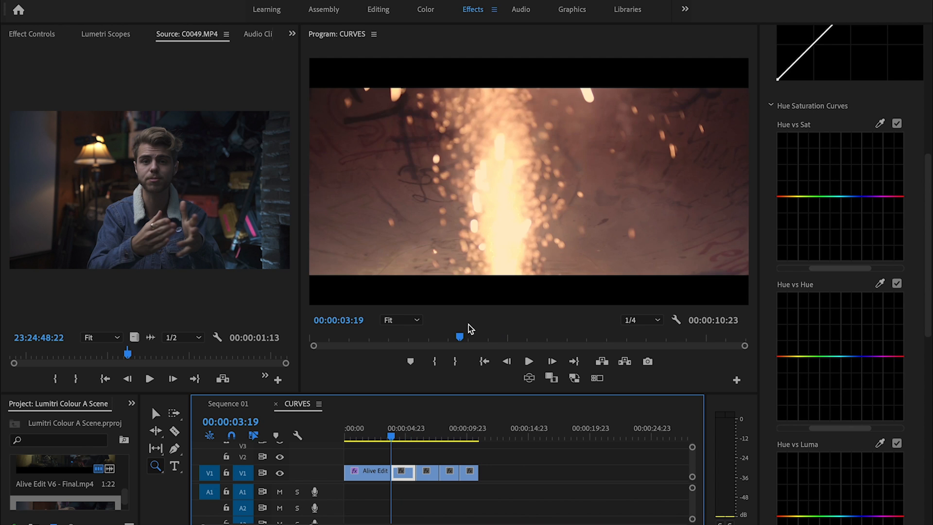
# Move the playhead onto the silhouetted onlookers shot and show its Hue vs Hue curve
pyautogui.click(528, 361)
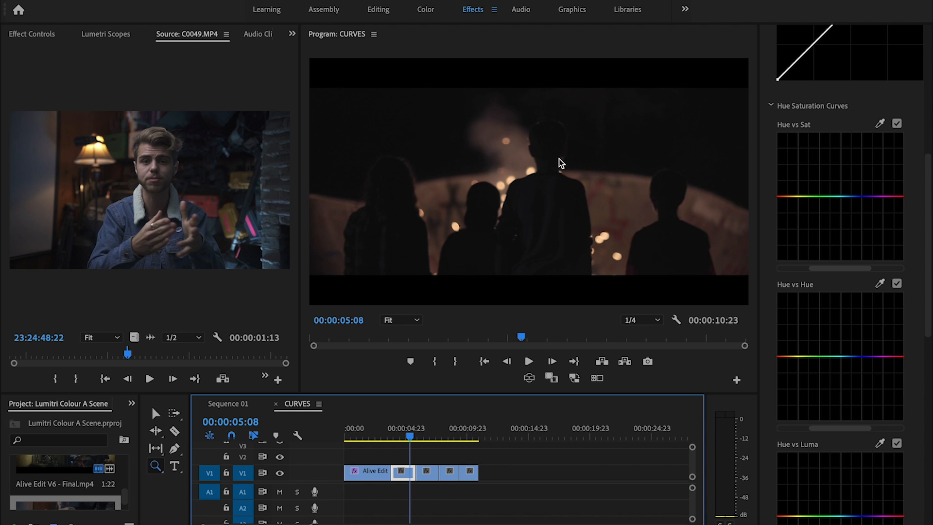
pyautogui.moveTo(791, 254)
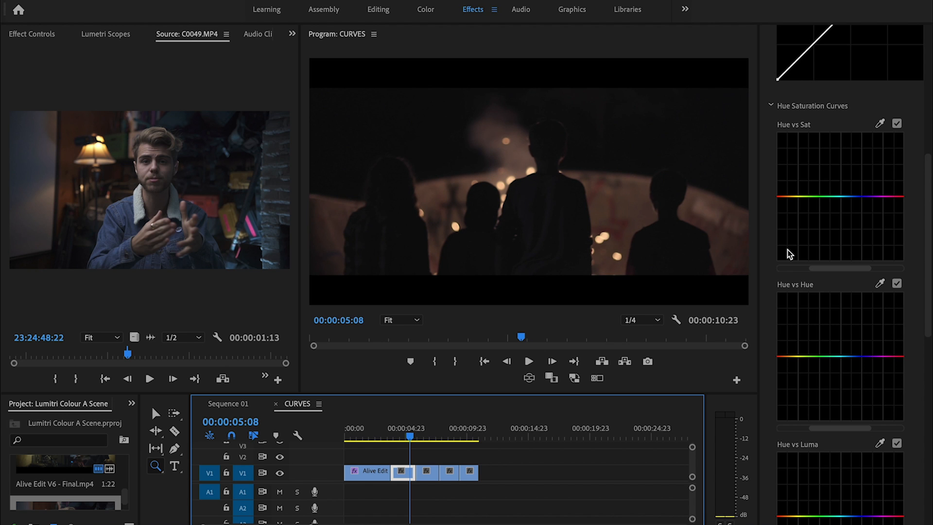
pyautogui.moveTo(804, 128)
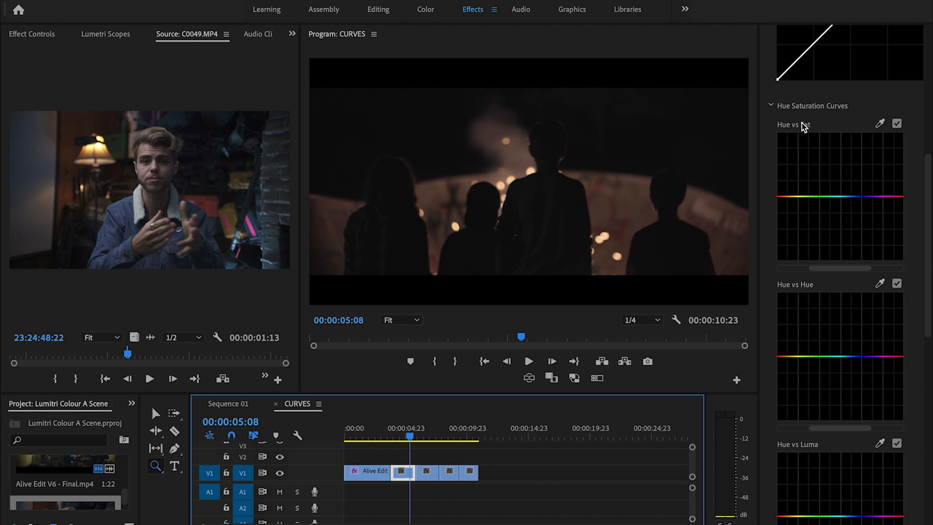
pyautogui.scroll(-3)
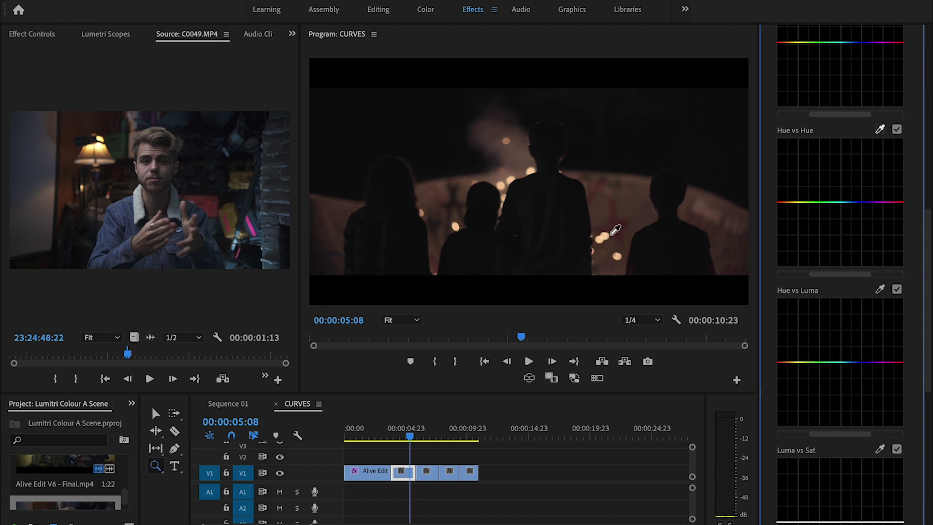
# Sample the orange bokeh with the Hue vs Hue eyedropper, shift it green and play back to check
pyautogui.click(780, 202)
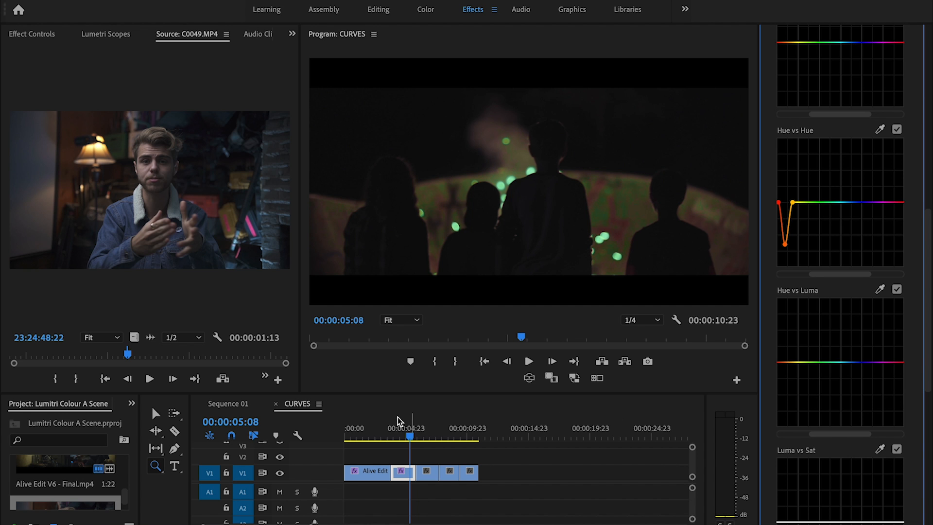
pyautogui.click(405, 438)
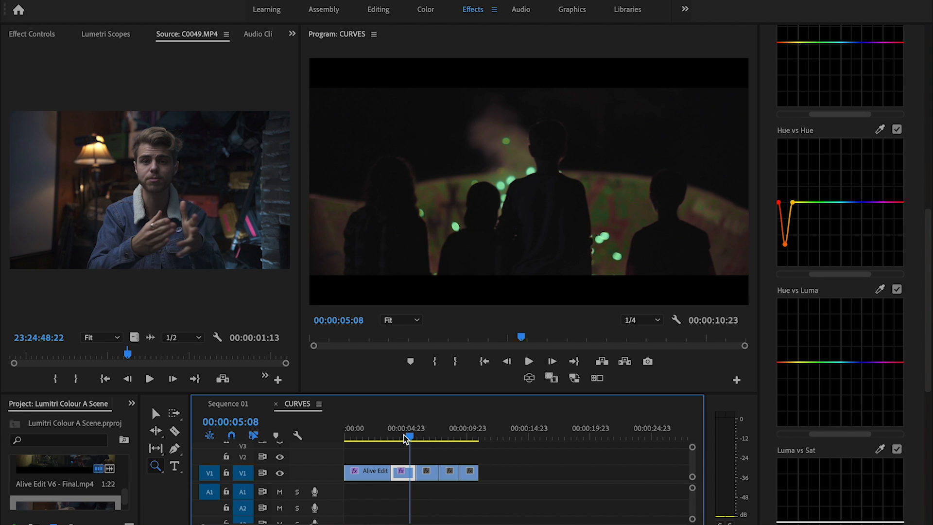
pyautogui.click(528, 360)
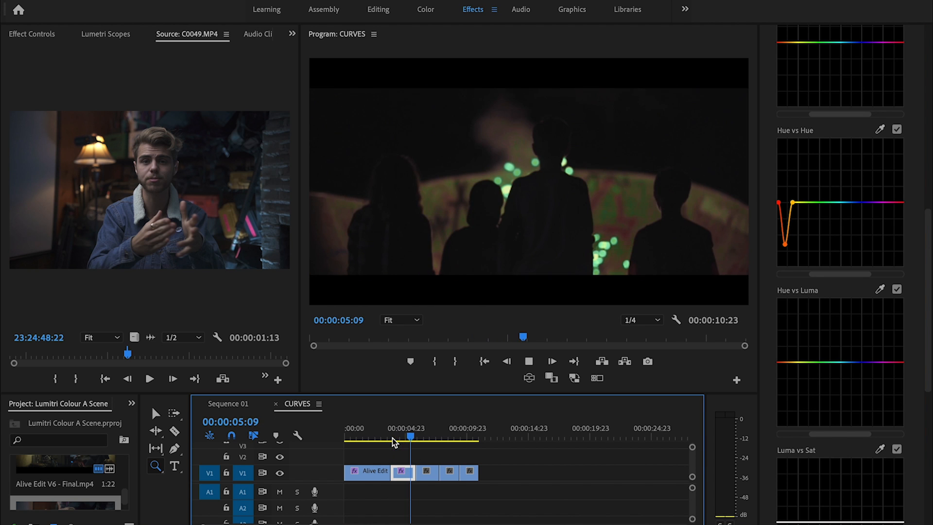
pyautogui.click(394, 434)
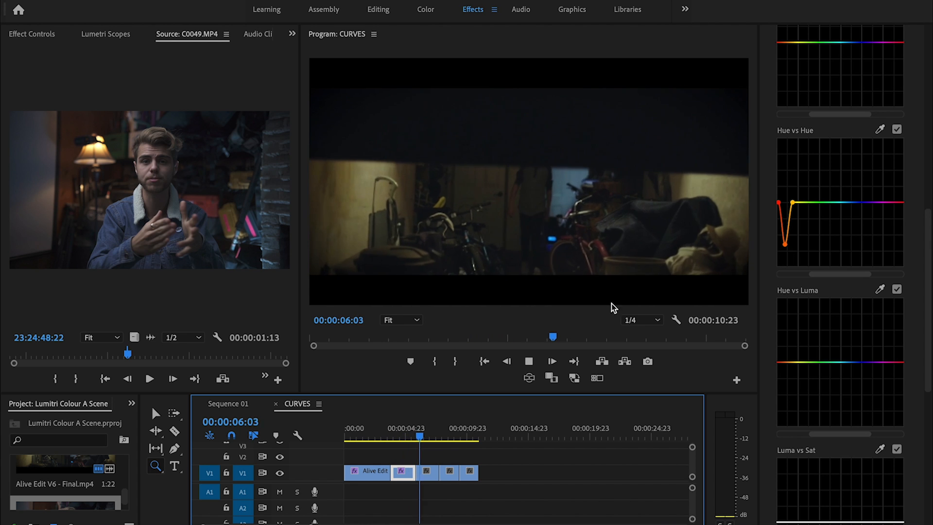
pyautogui.click(406, 435)
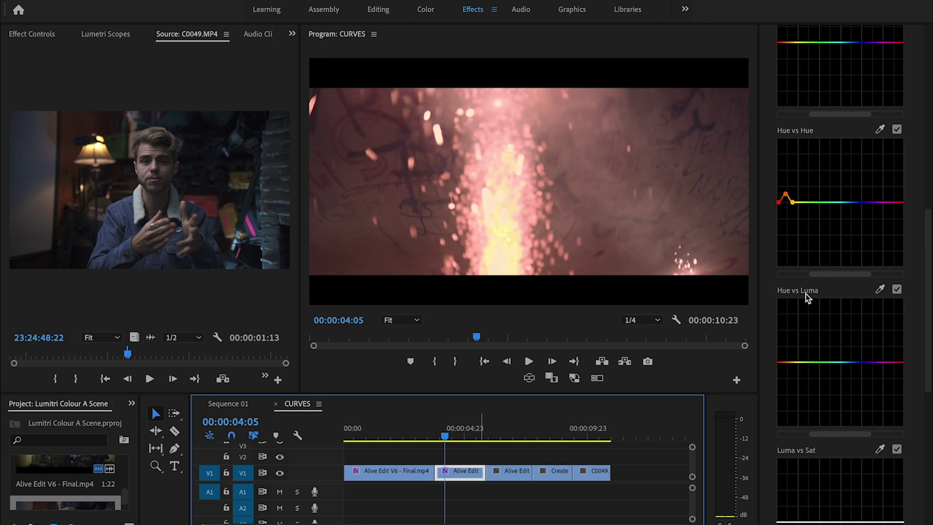
# Move the playhead onto the beanie talk-to-camera shot with flat curves
pyautogui.click(528, 361)
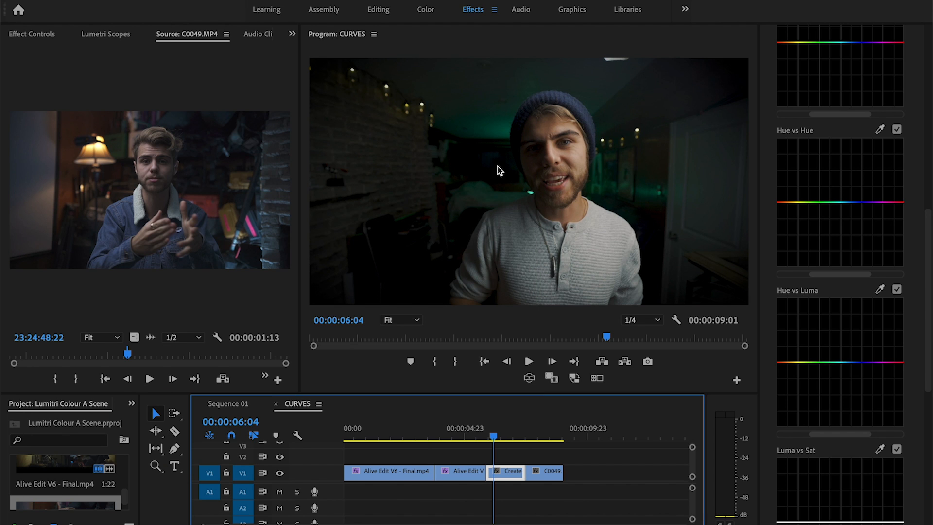
pyautogui.moveTo(500, 161)
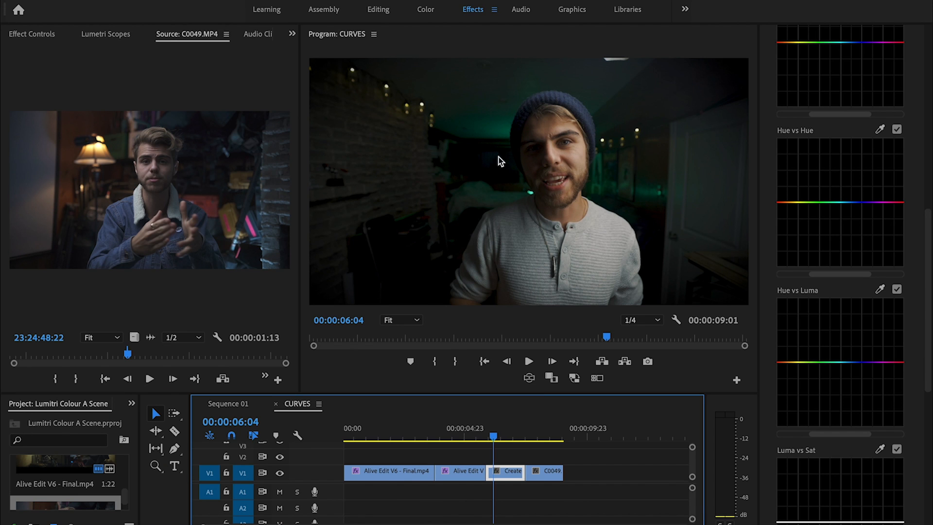
pyautogui.moveTo(692, 177)
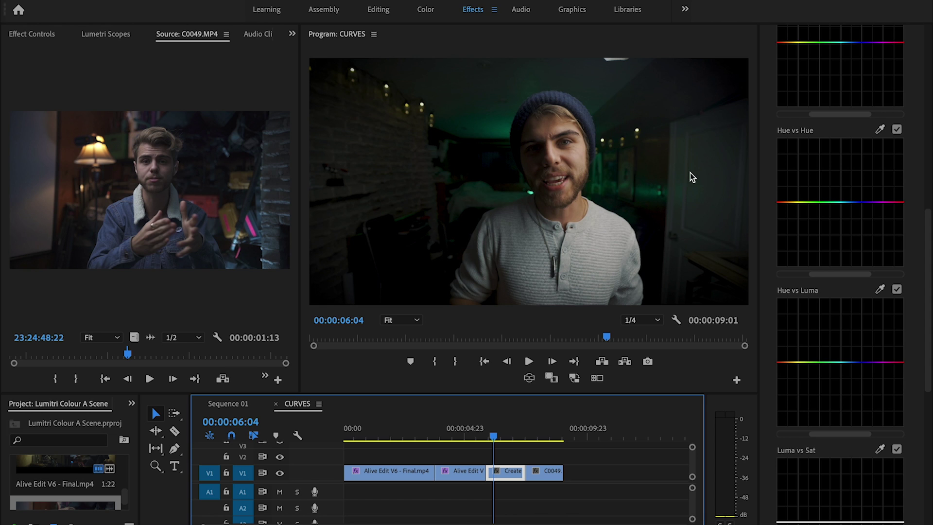
pyautogui.moveTo(547, 96)
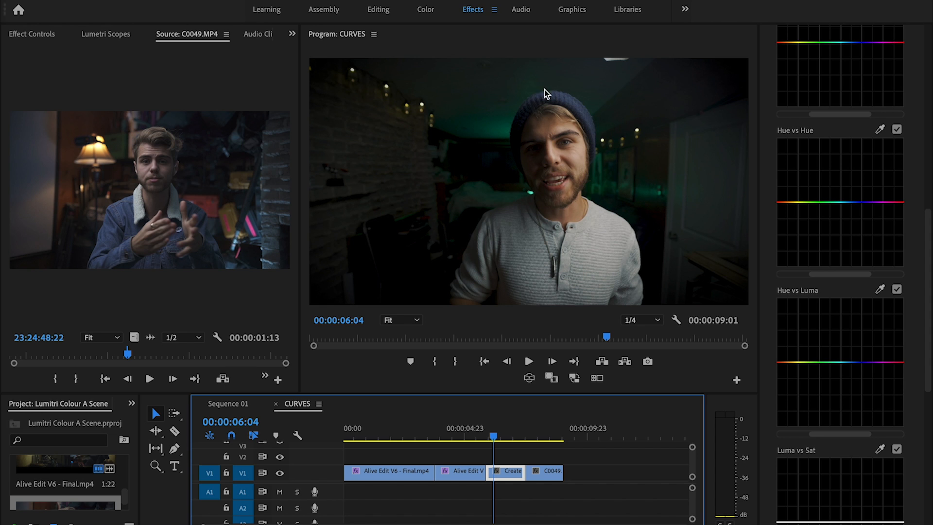
pyautogui.moveTo(621, 165)
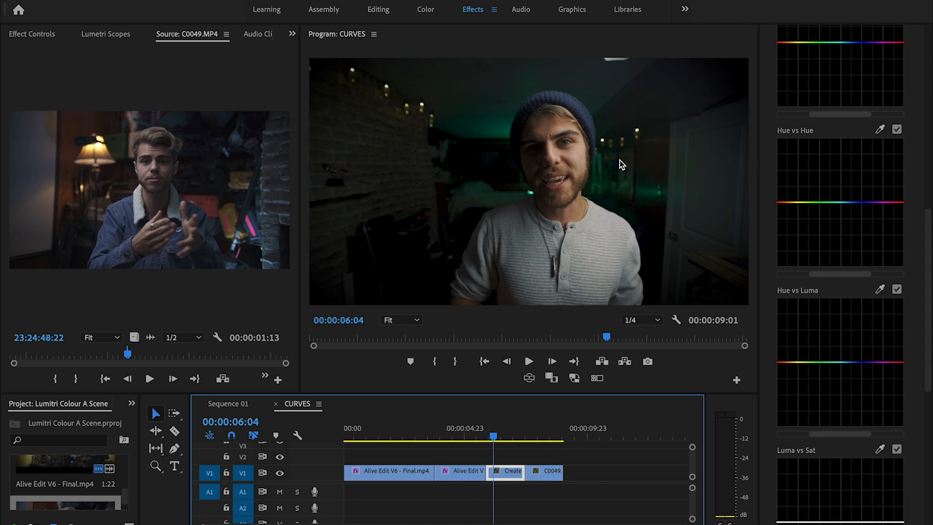
pyautogui.moveTo(877, 145)
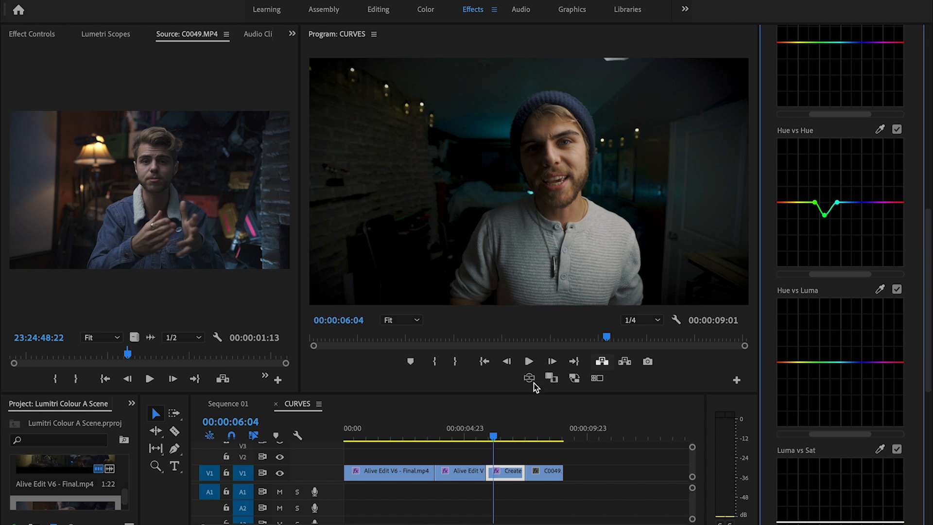
pyautogui.moveTo(603, 180)
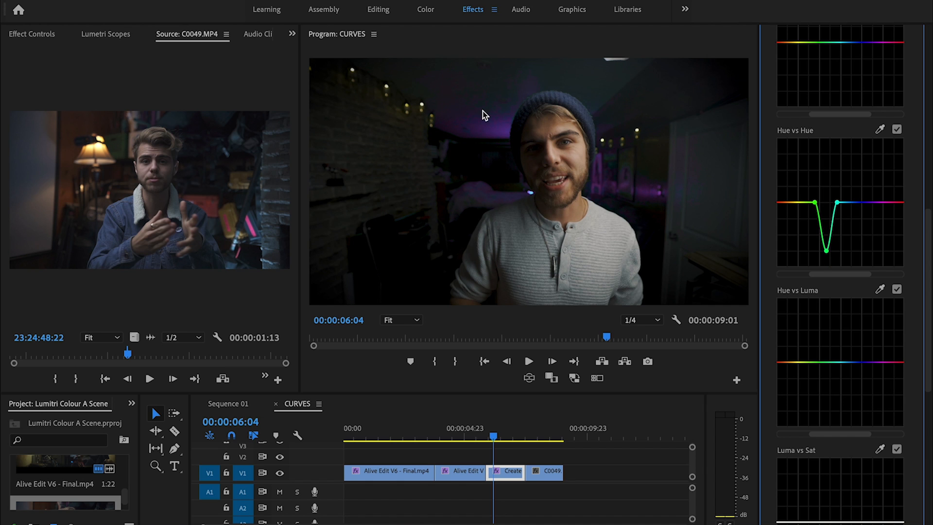
pyautogui.moveTo(495, 96)
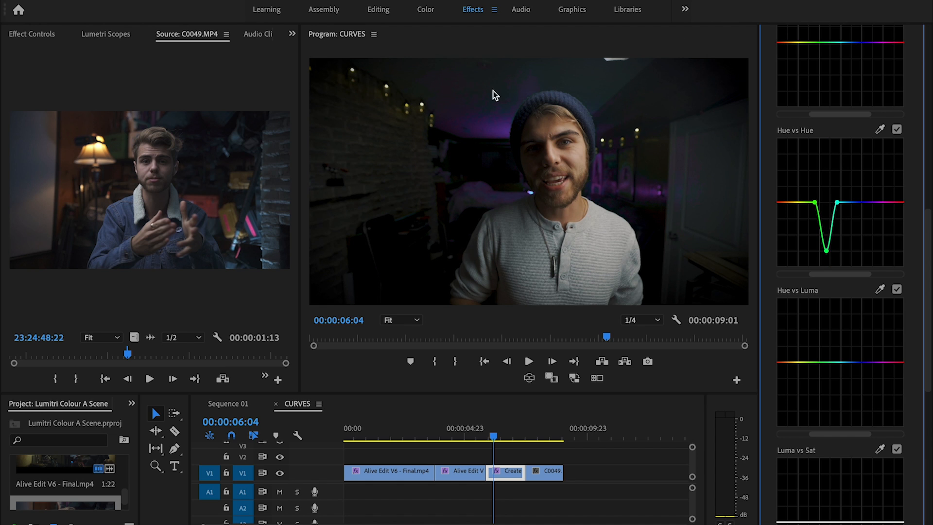
pyautogui.moveTo(531, 72)
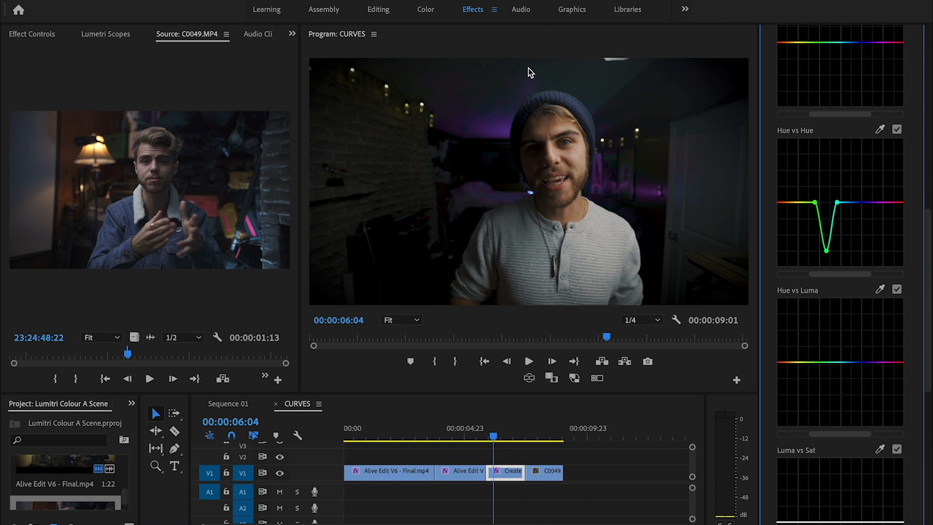
pyautogui.moveTo(427, 160)
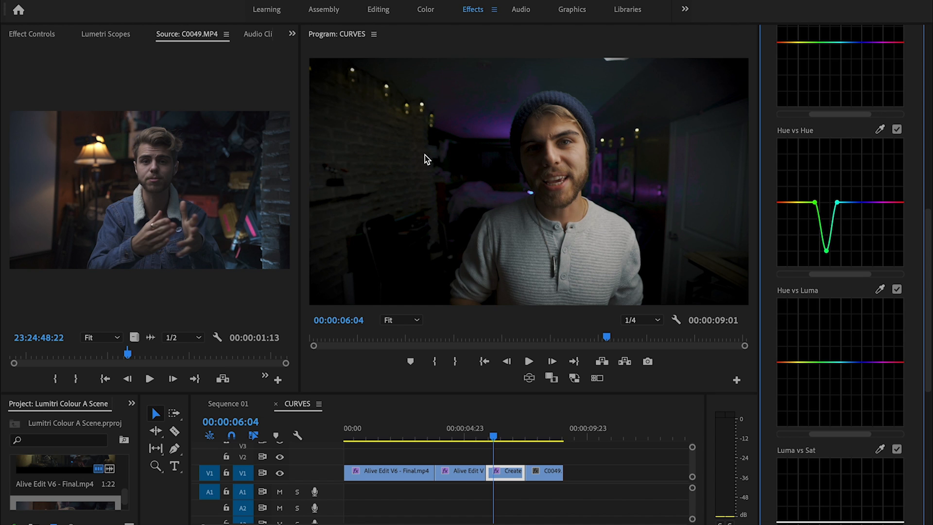
pyautogui.moveTo(470, 94)
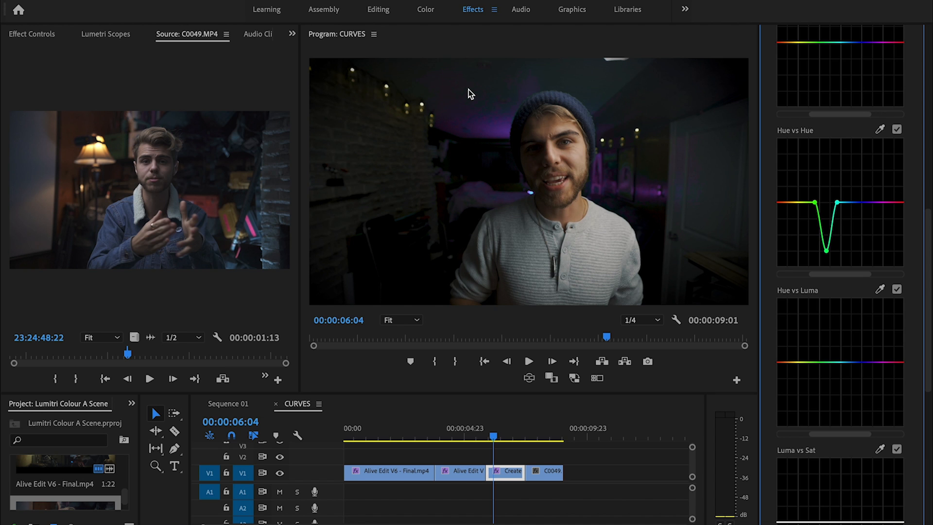
pyautogui.moveTo(493, 103)
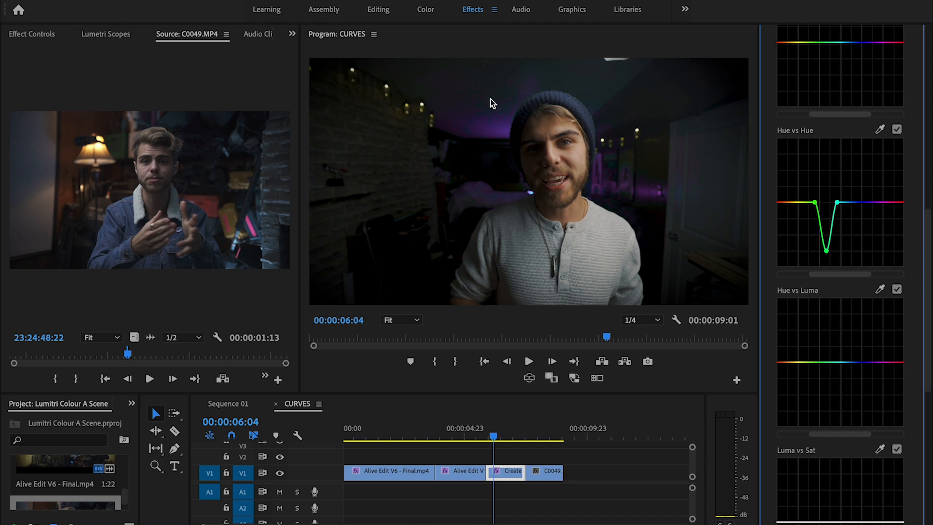
pyautogui.moveTo(822, 257)
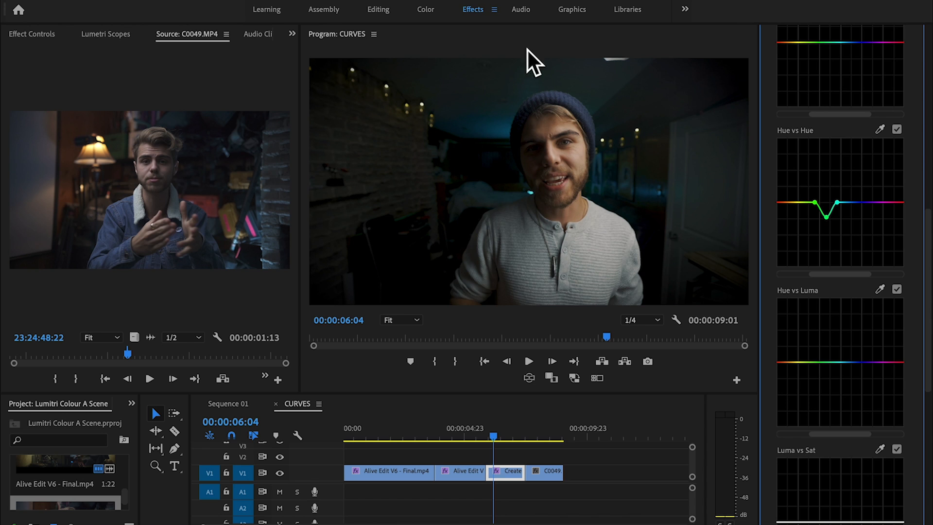
pyautogui.moveTo(713, 255)
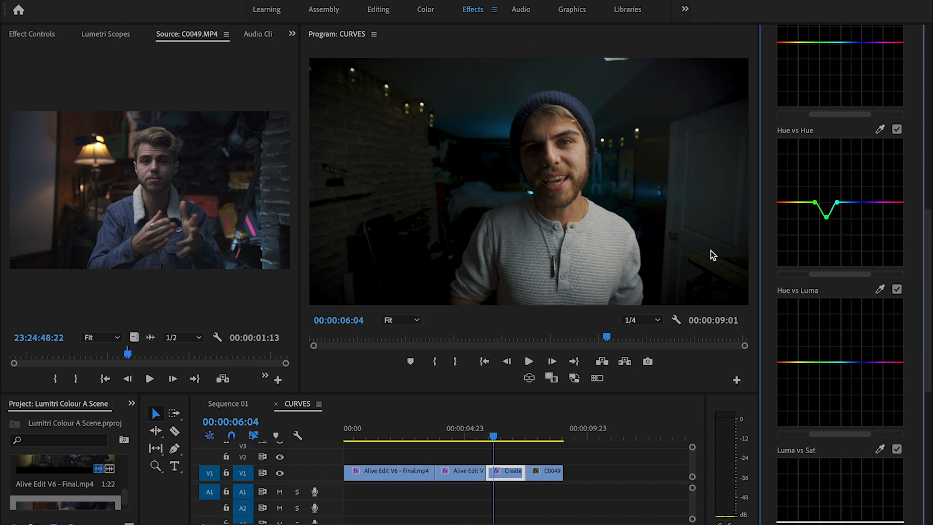
pyautogui.moveTo(777, 182)
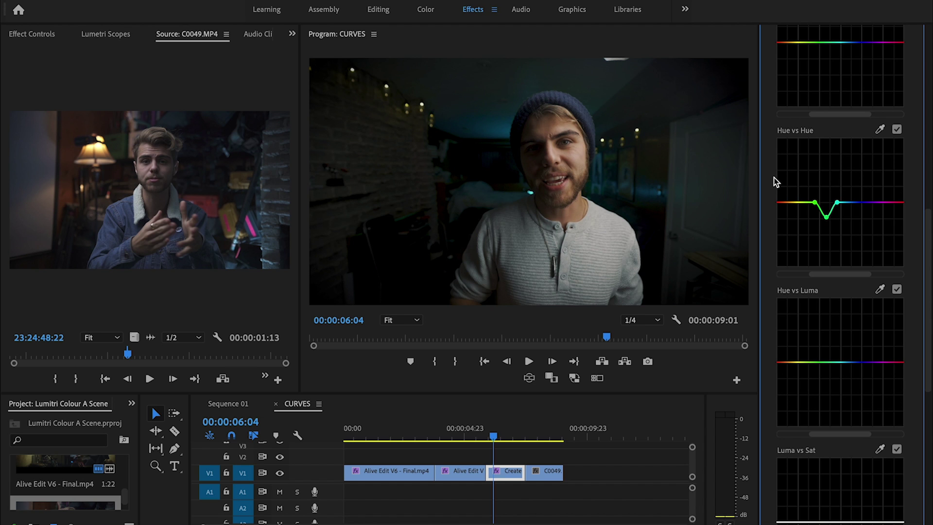
pyautogui.moveTo(698, 145)
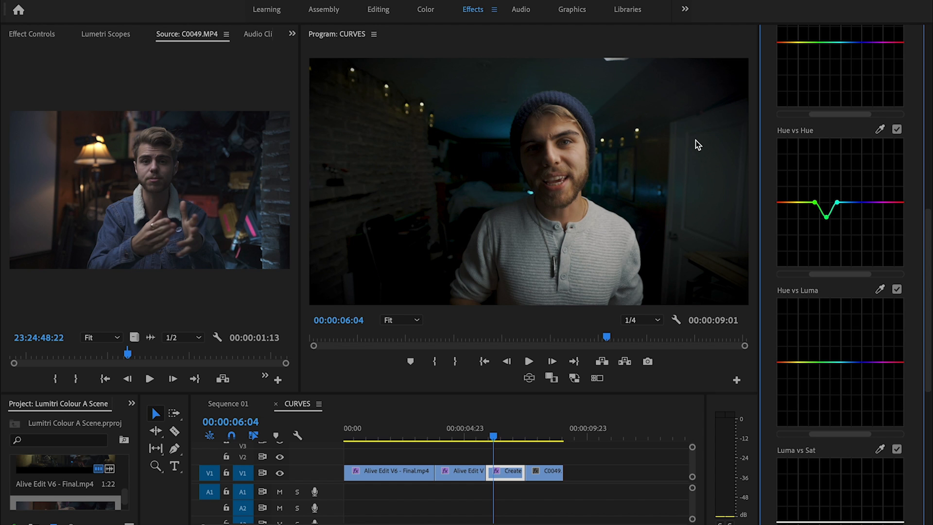
pyautogui.moveTo(744, 200)
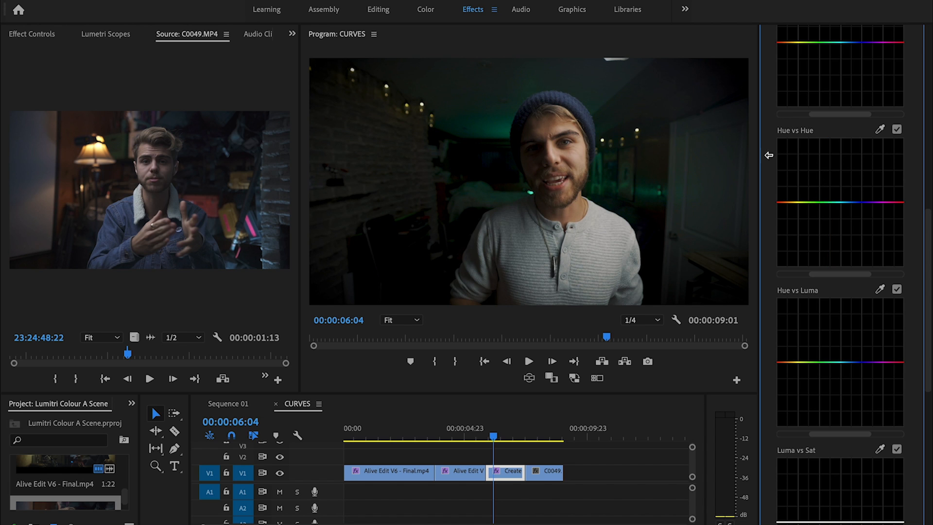
pyautogui.scroll(3)
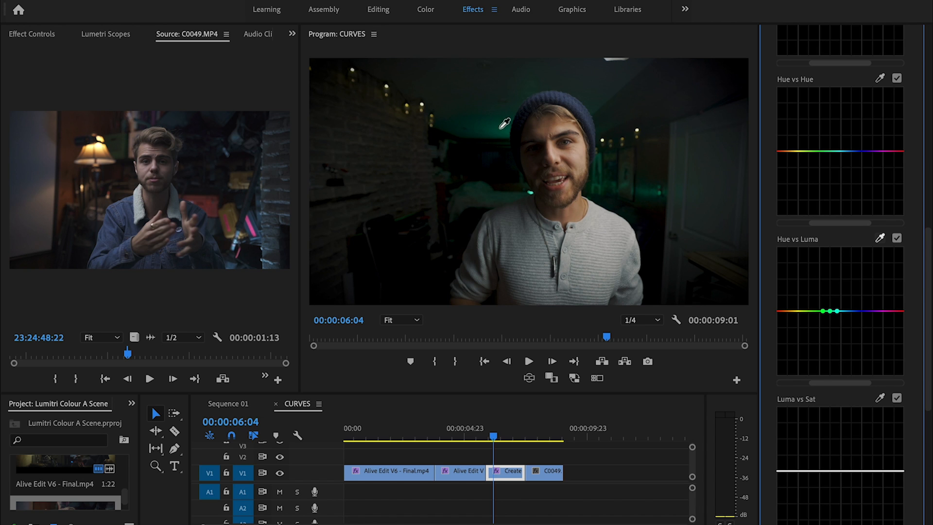
pyautogui.click(821, 313)
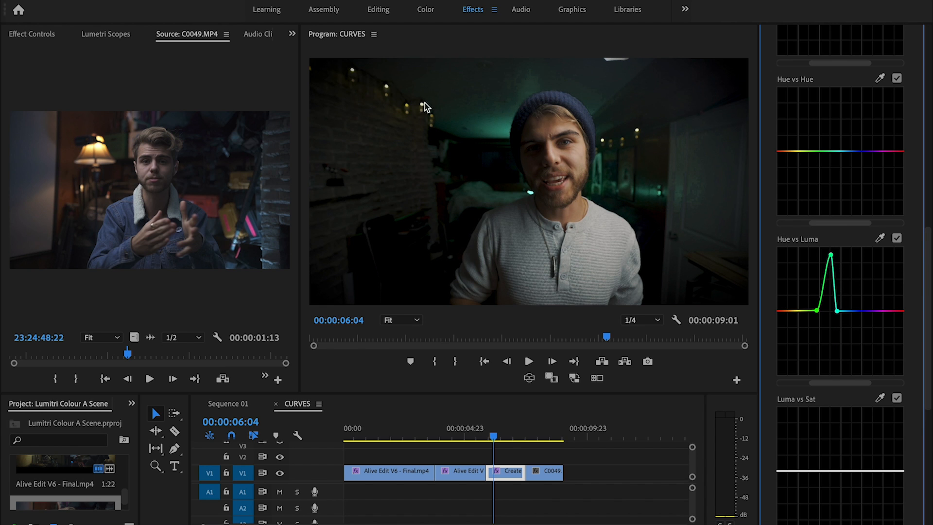
pyautogui.moveTo(548, 97)
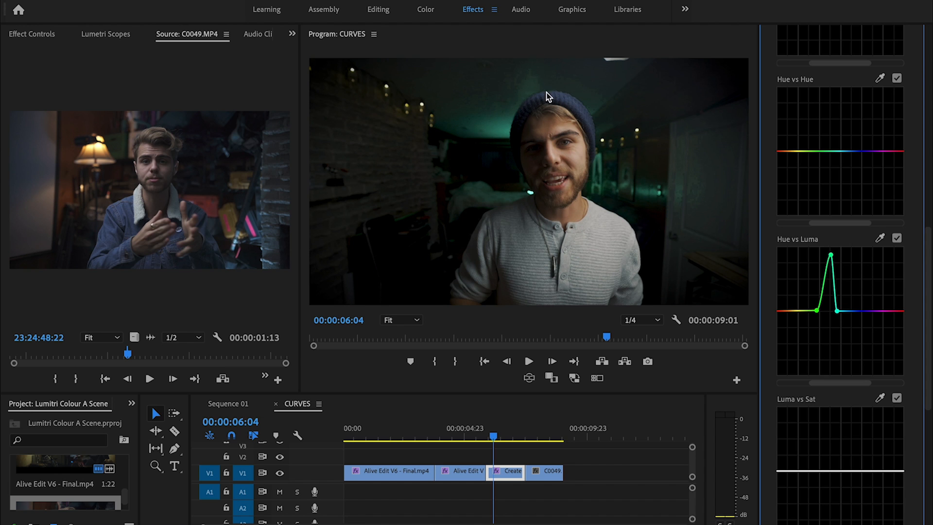
pyautogui.moveTo(599, 81)
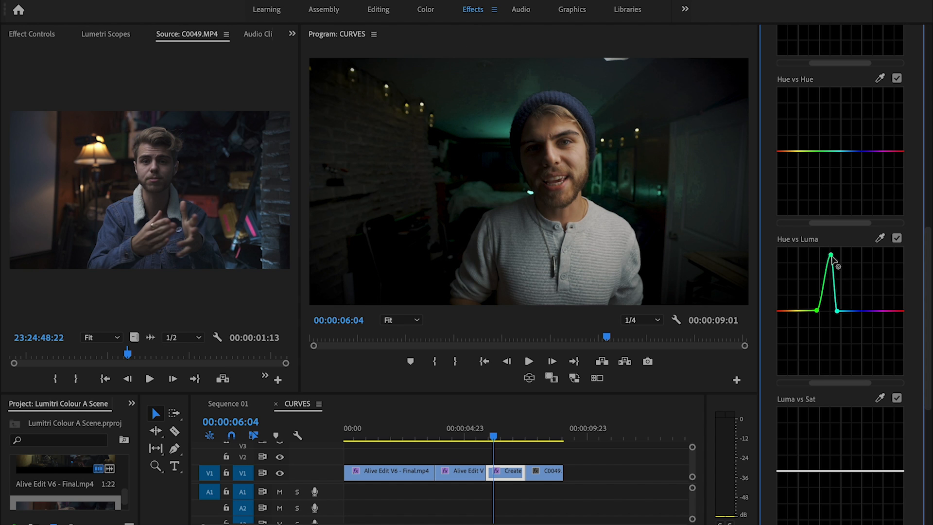
pyautogui.moveTo(832, 284)
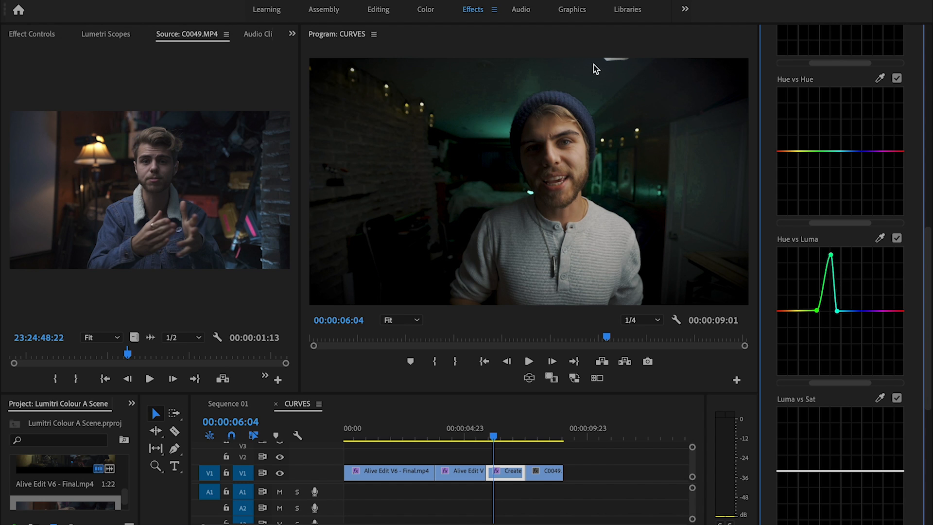
pyautogui.moveTo(719, 212)
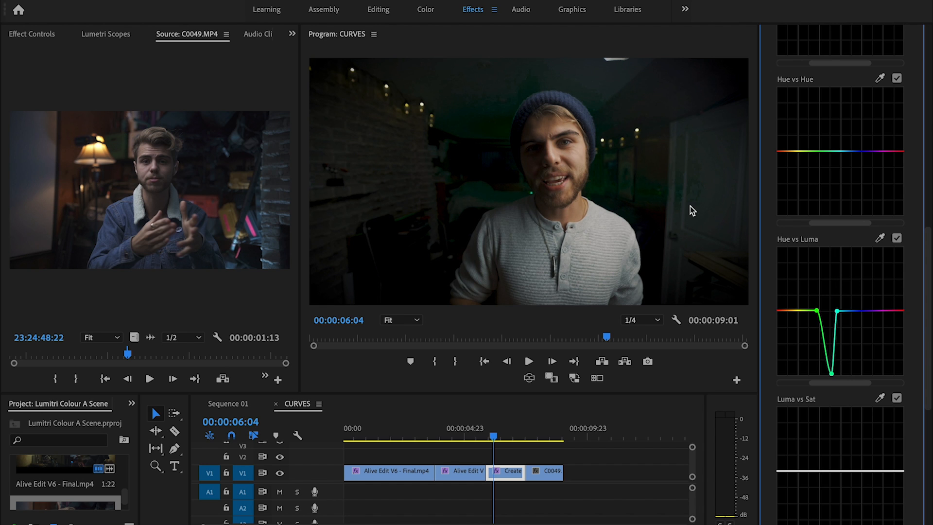
pyautogui.moveTo(708, 220)
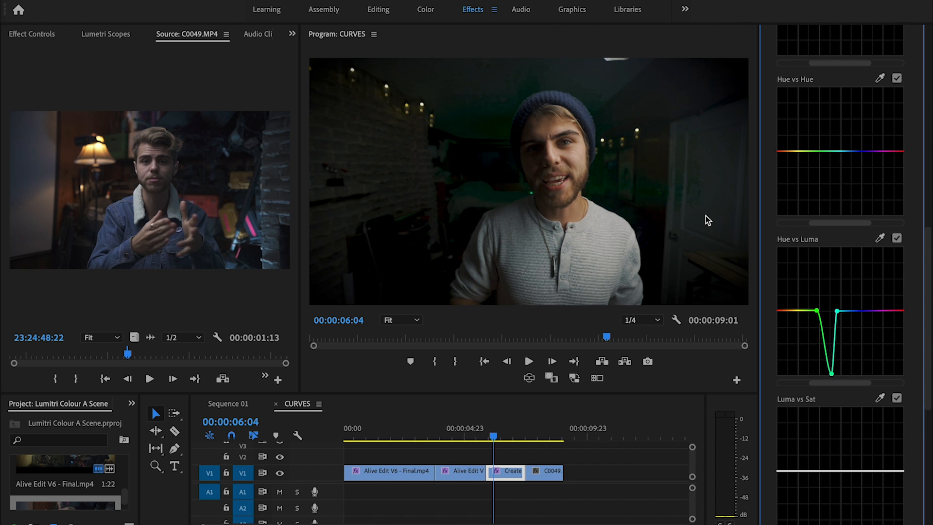
pyautogui.moveTo(799, 315)
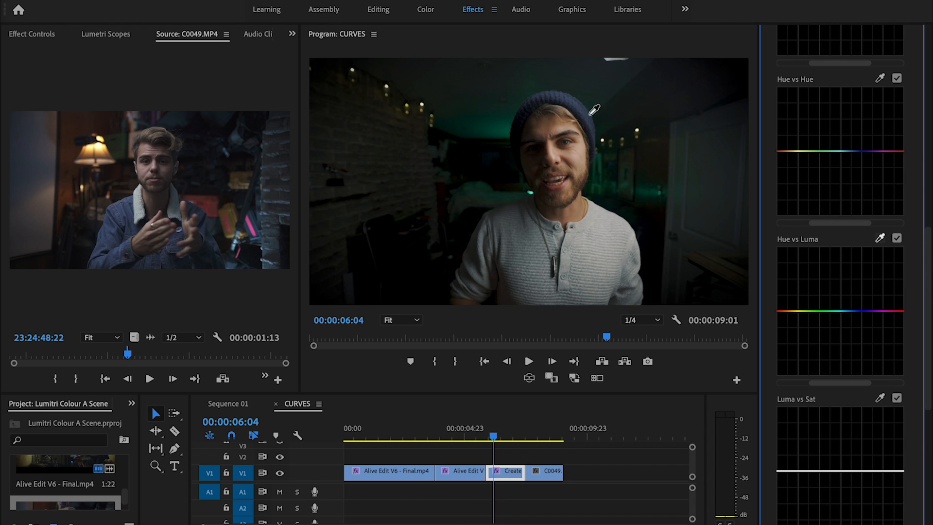
pyautogui.moveTo(547, 122)
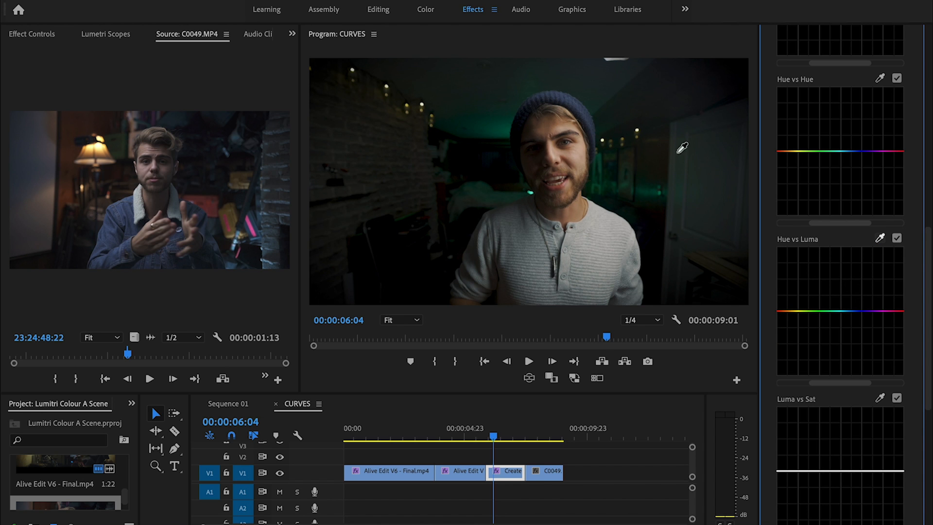
# Sample a shadow colour for the Luma vs Sat curve to boost the darkest tones' saturation
pyautogui.click(786, 311)
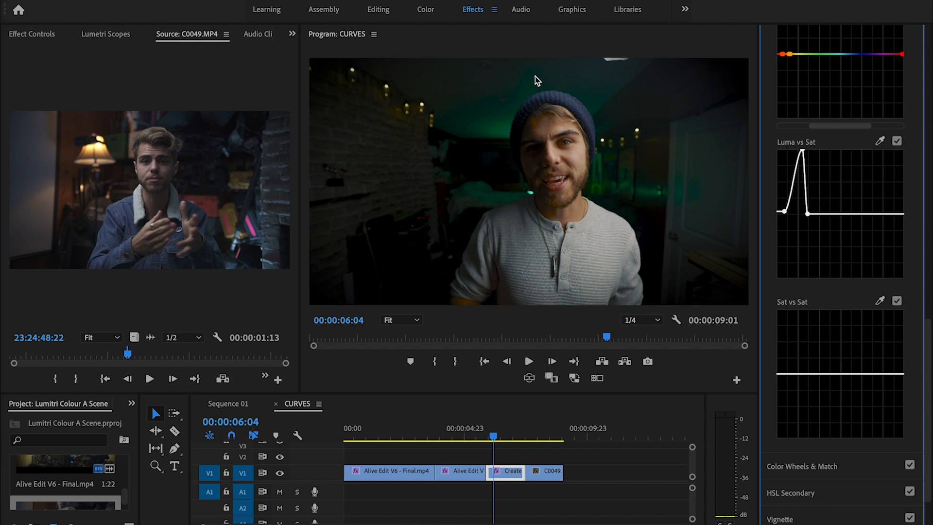
pyautogui.moveTo(554, 114)
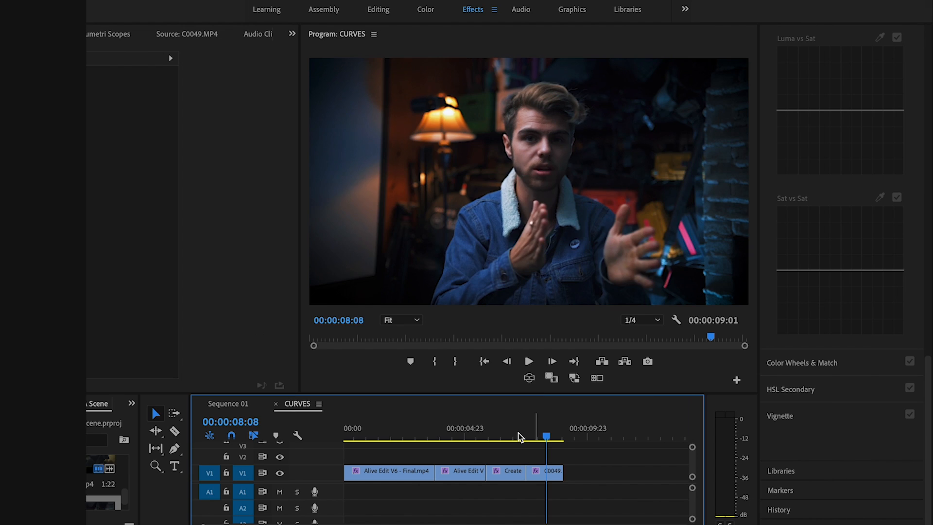
# Jump to the denim-jacket clip C0049 at 00:00:08:03 and select it for colour adjustment
pyautogui.click(506, 471)
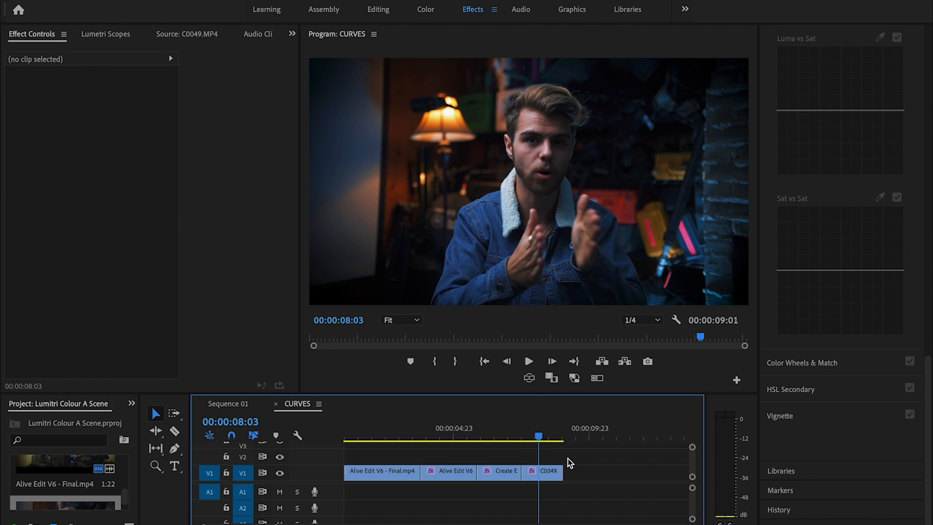
pyautogui.click(541, 471)
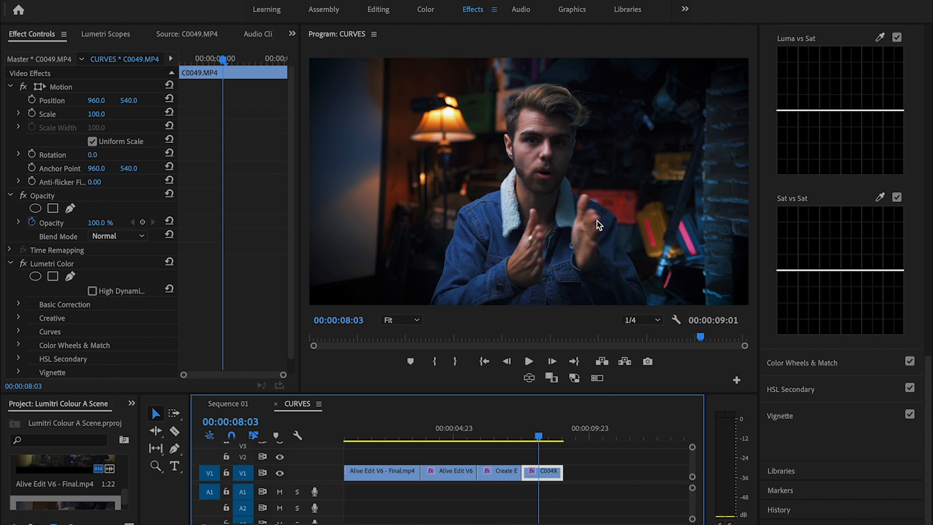
pyautogui.moveTo(541, 140)
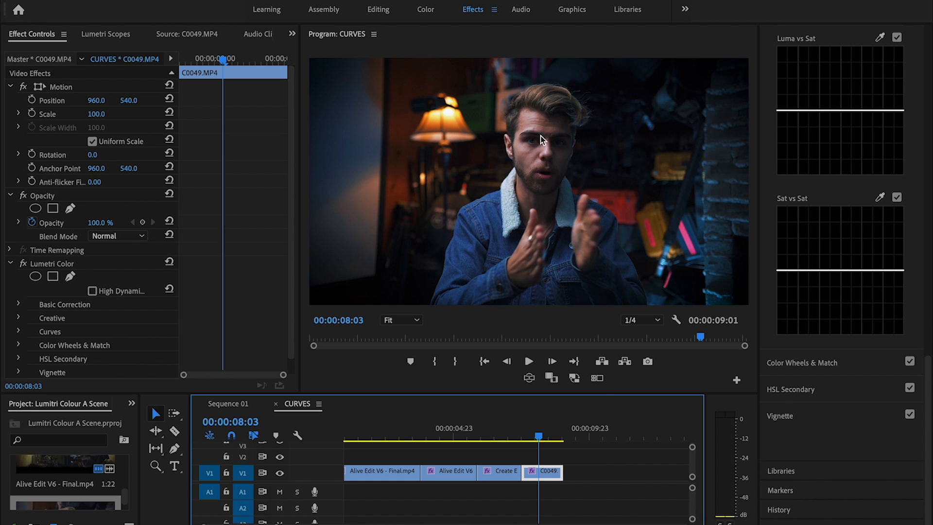
pyautogui.moveTo(619, 258)
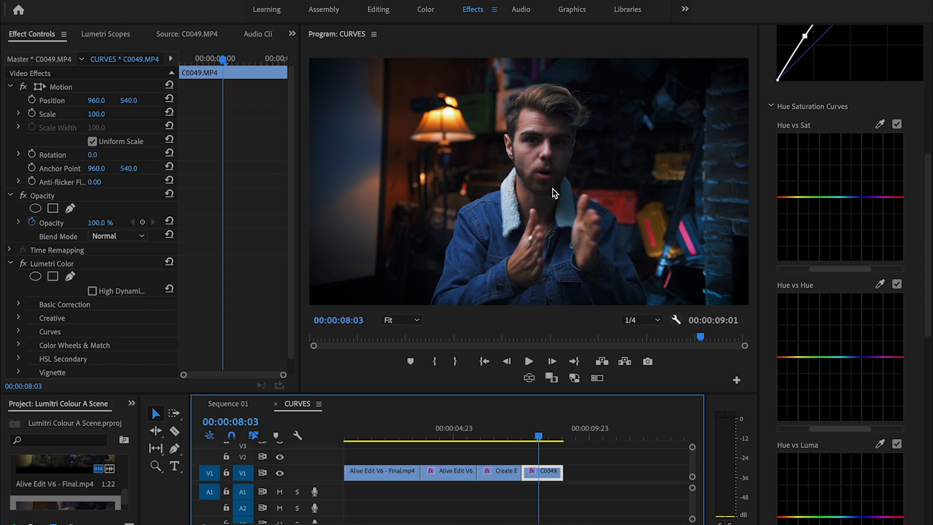
pyautogui.moveTo(867, 126)
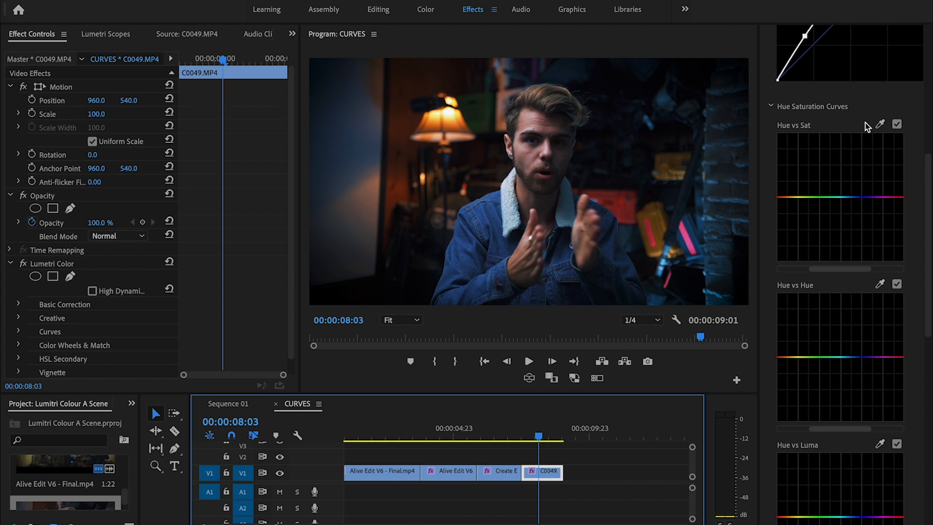
pyautogui.moveTo(856, 292)
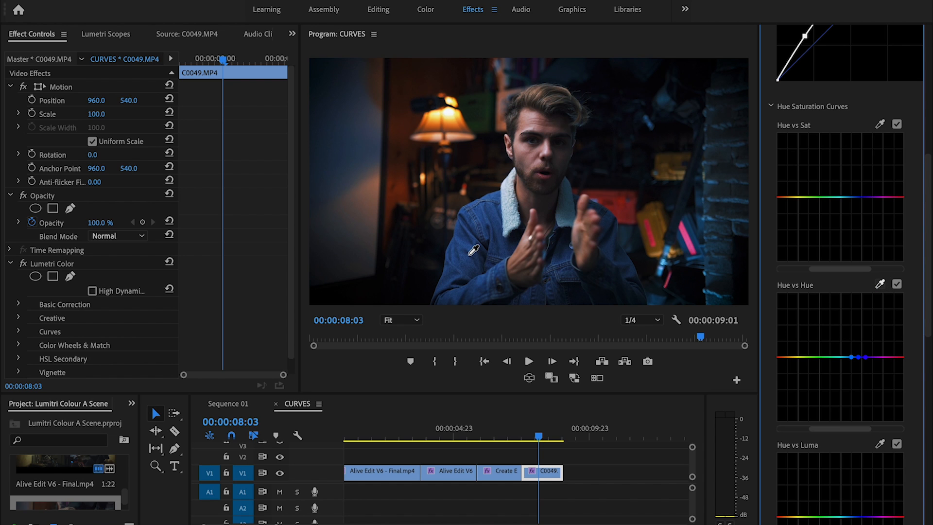
pyautogui.moveTo(864, 363)
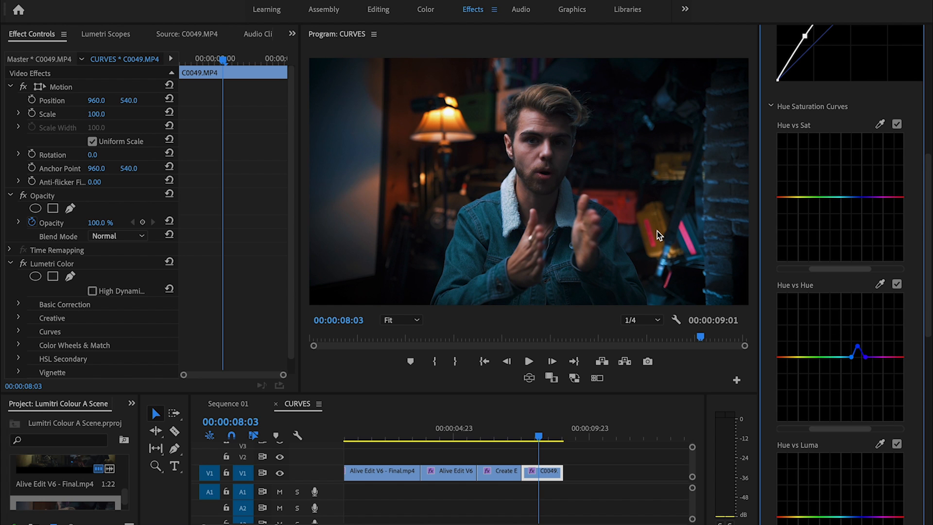
pyautogui.moveTo(458, 175)
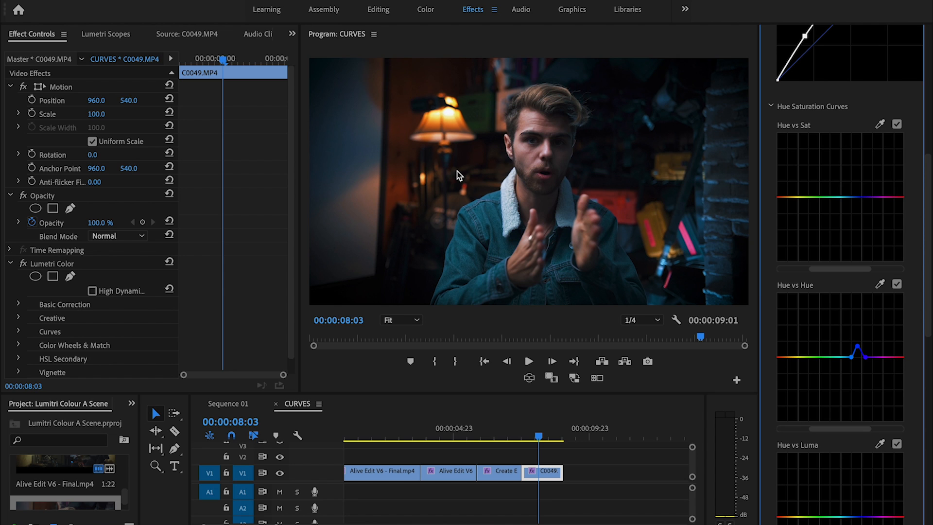
pyautogui.moveTo(883, 286)
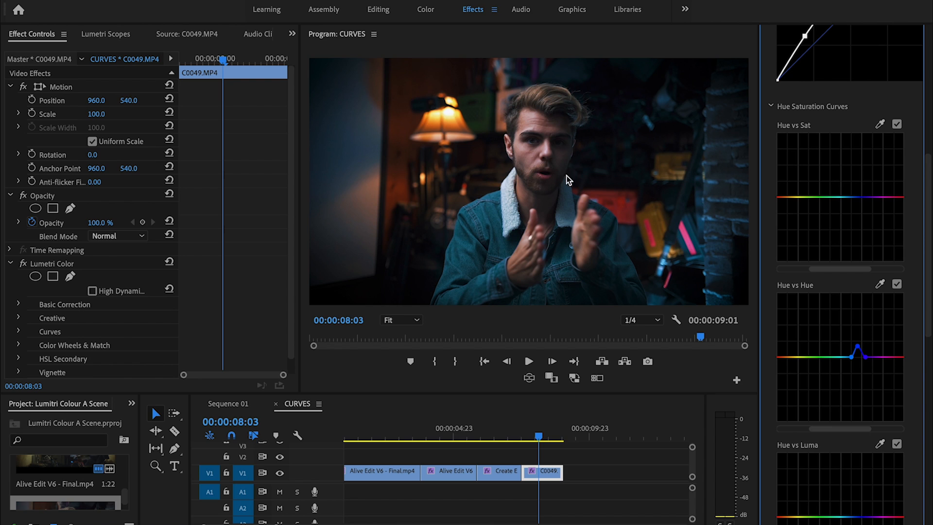
pyautogui.moveTo(525, 92)
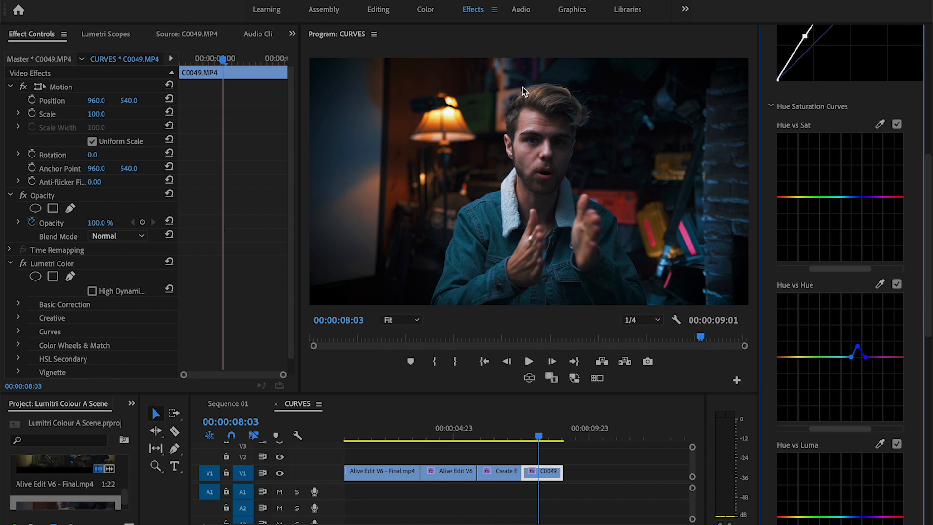
pyautogui.moveTo(841, 269)
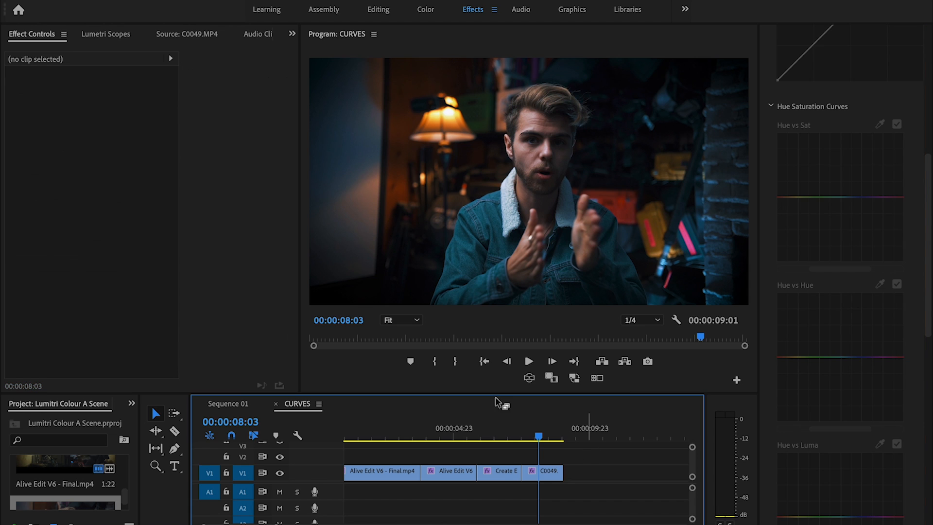
# Preview the beanie, first and night shots' grades, then reselect denim-jacket clip C0049
pyautogui.click(499, 472)
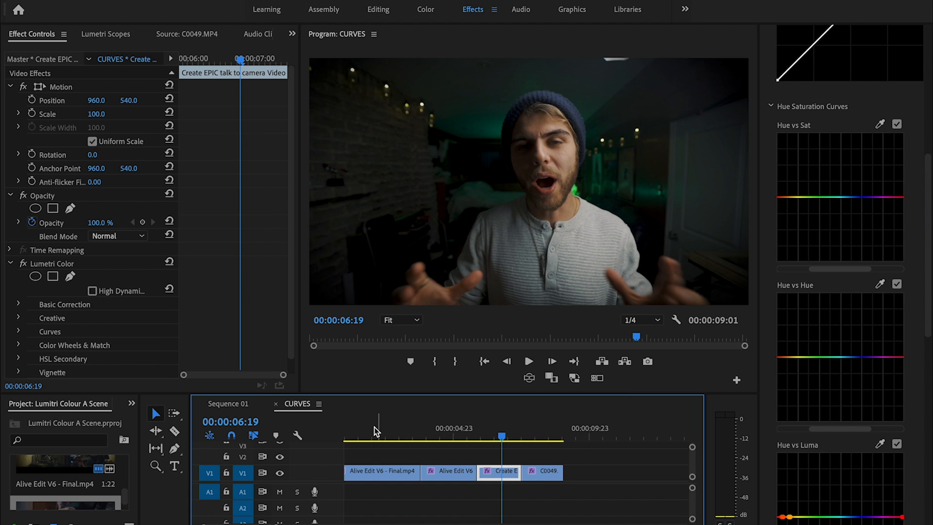
pyautogui.click(372, 435)
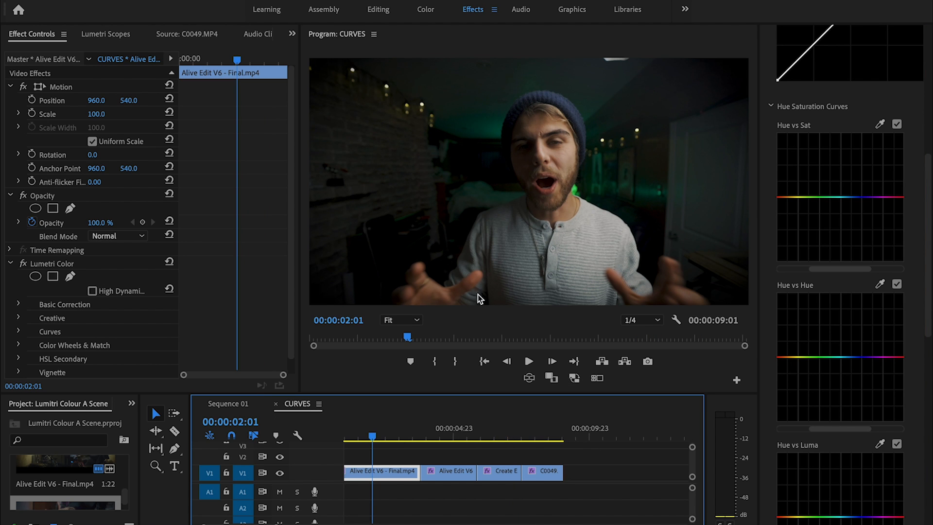
pyautogui.click(460, 435)
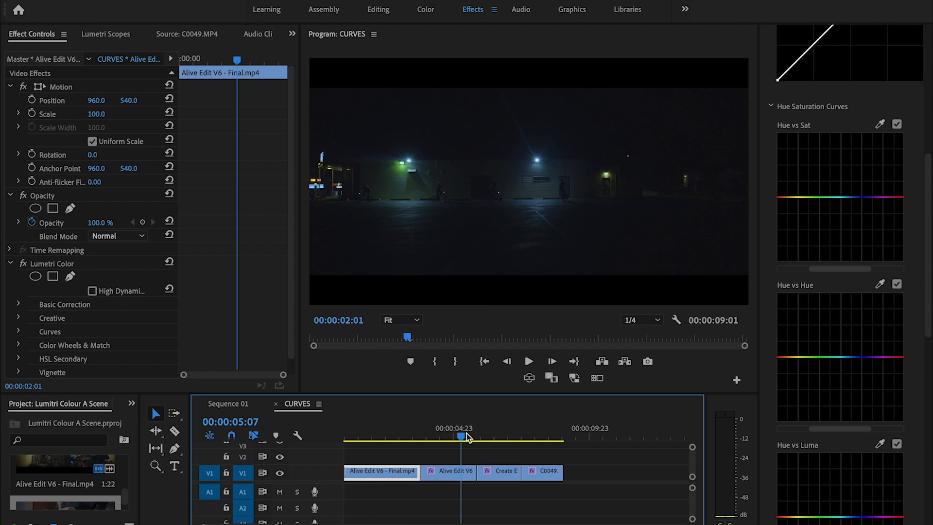
pyautogui.click(505, 436)
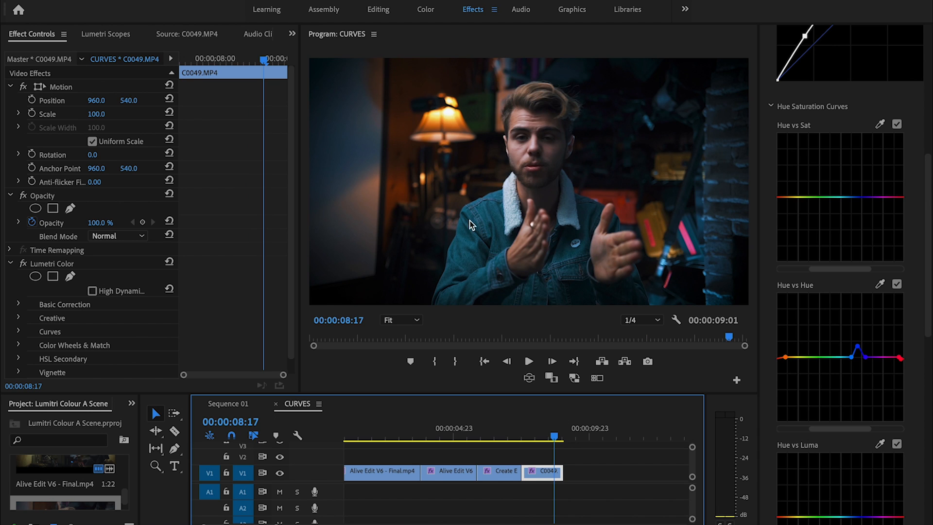
pyautogui.moveTo(589, 271)
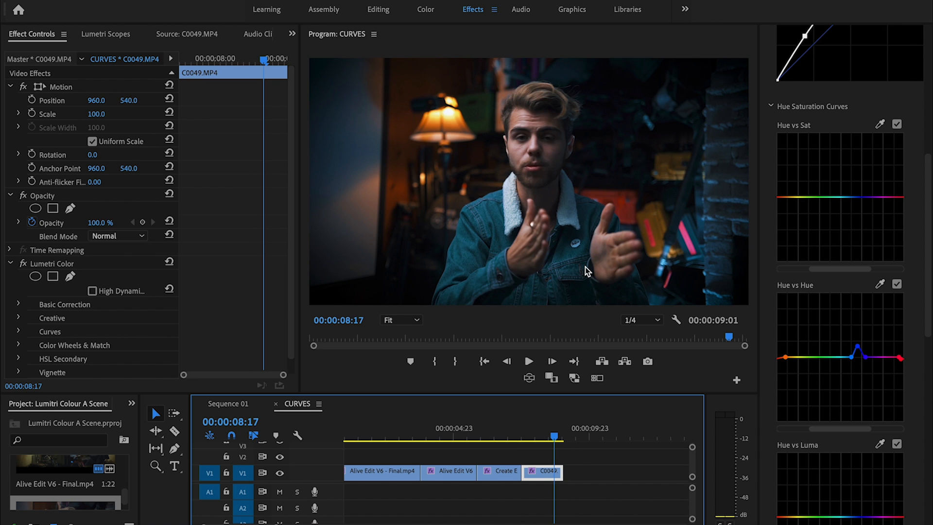